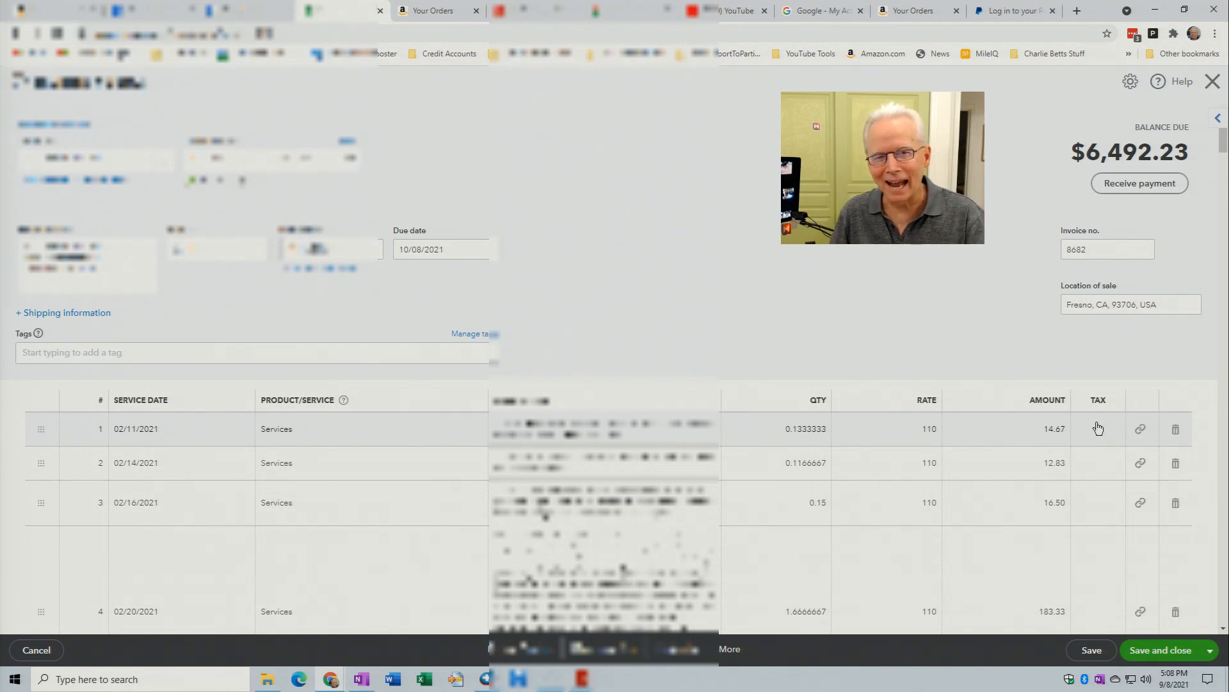
{"action": "mouse_move", "coordinate": [1099, 523]}
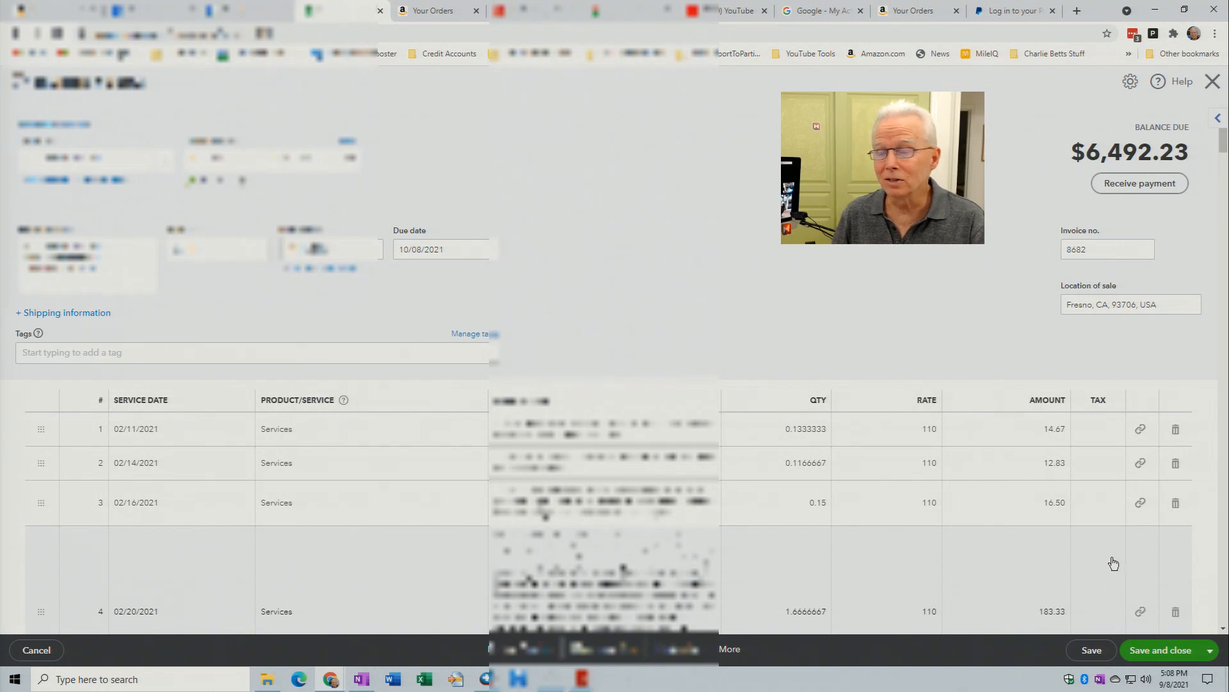
Step: Scroll down through invoice 8682 to reach the customer's tax exemption status
{"action": "scroll", "scroll_direction": "down", "scroll_amount": 3}
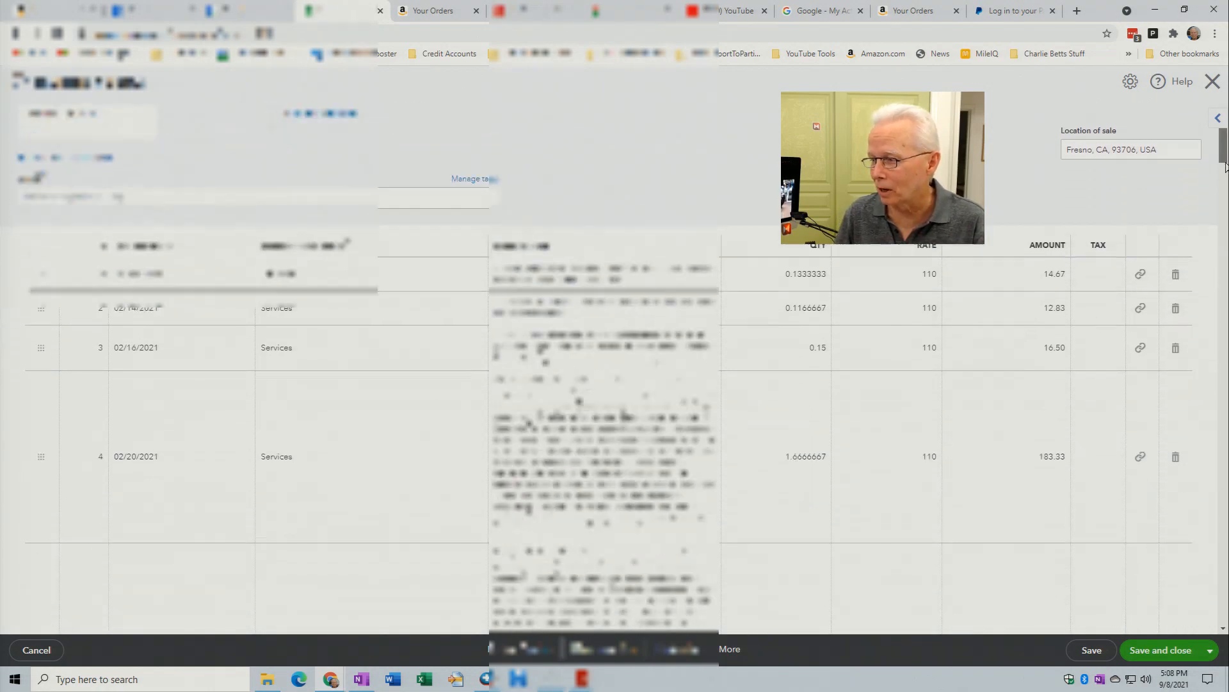
{"action": "scroll", "scroll_direction": "down", "scroll_amount": 3}
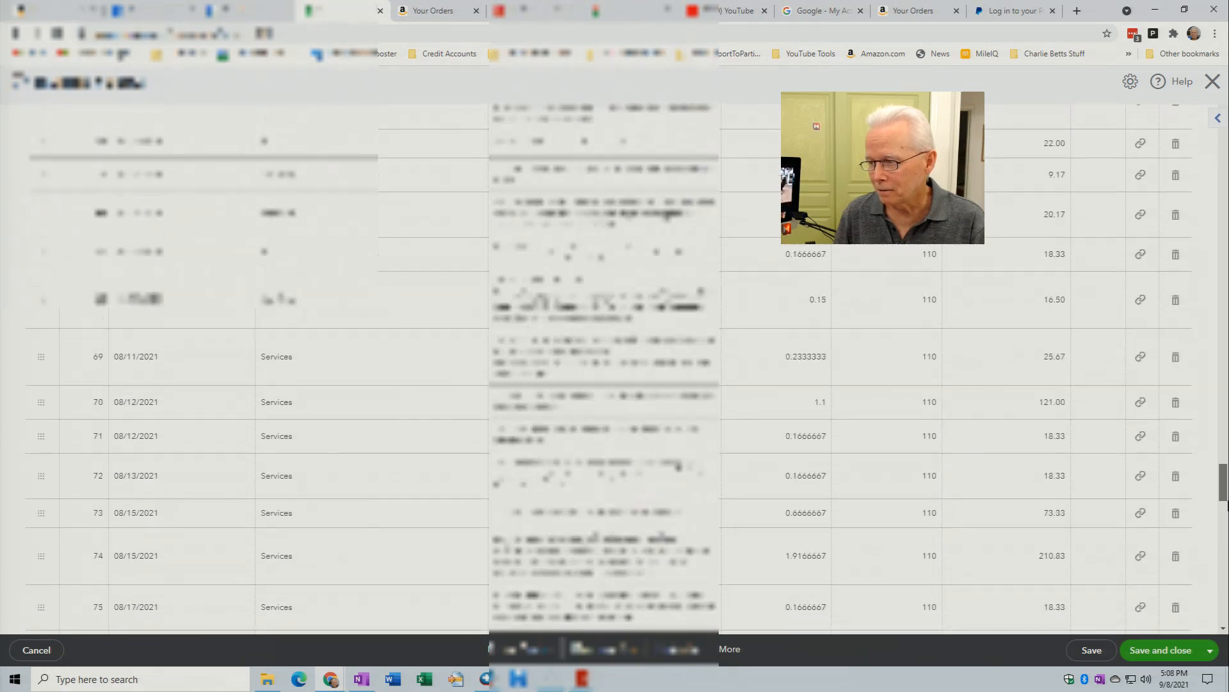
{"action": "scroll", "scroll_direction": "down", "scroll_amount": 3}
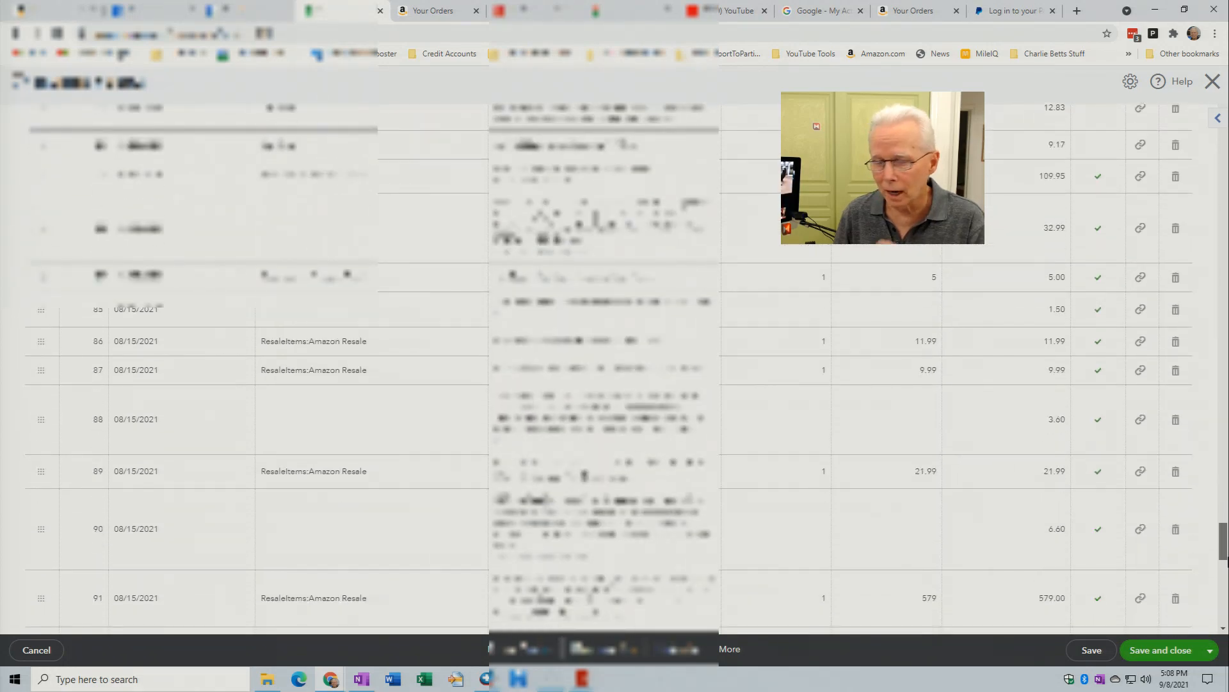
{"action": "scroll", "scroll_direction": "down", "scroll_amount": 3}
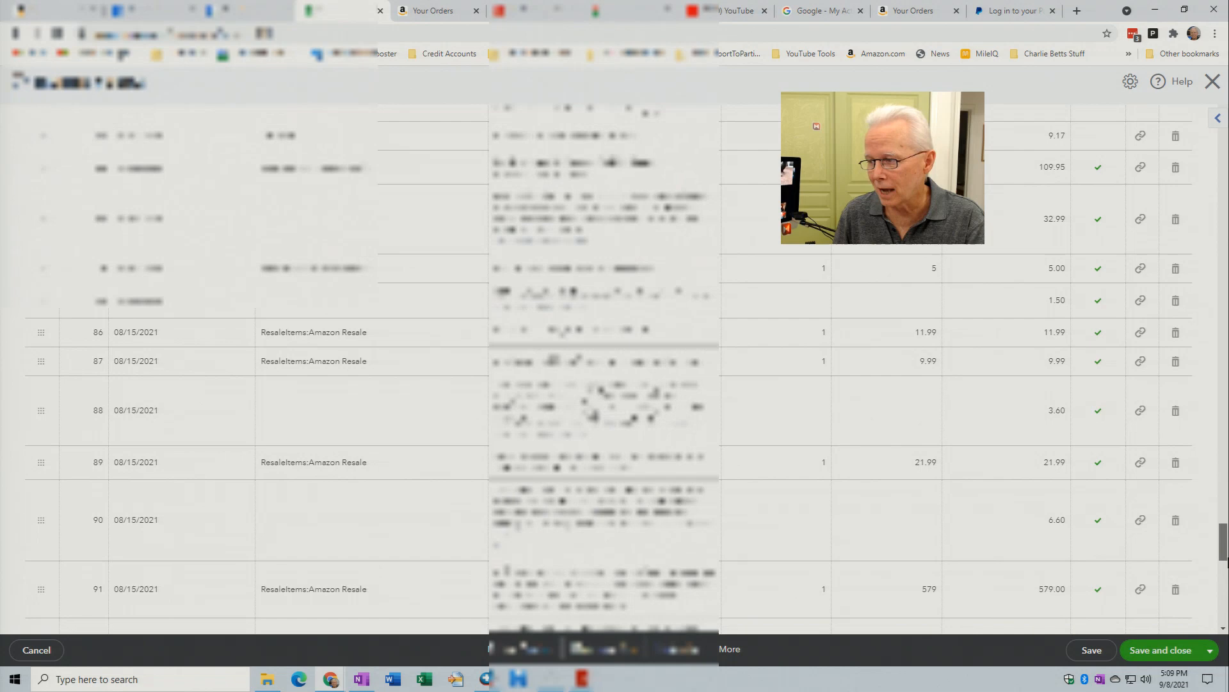
{"action": "scroll", "scroll_direction": "down", "scroll_amount": 3}
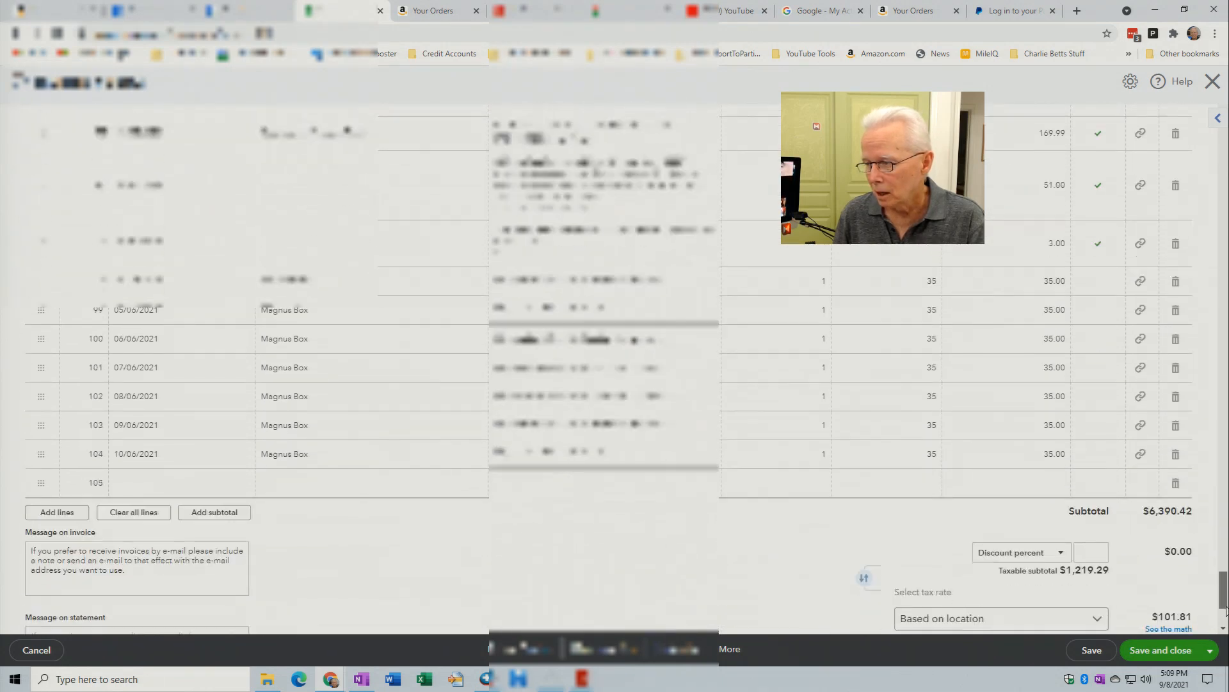
{"action": "scroll", "scroll_direction": "down", "scroll_amount": 3}
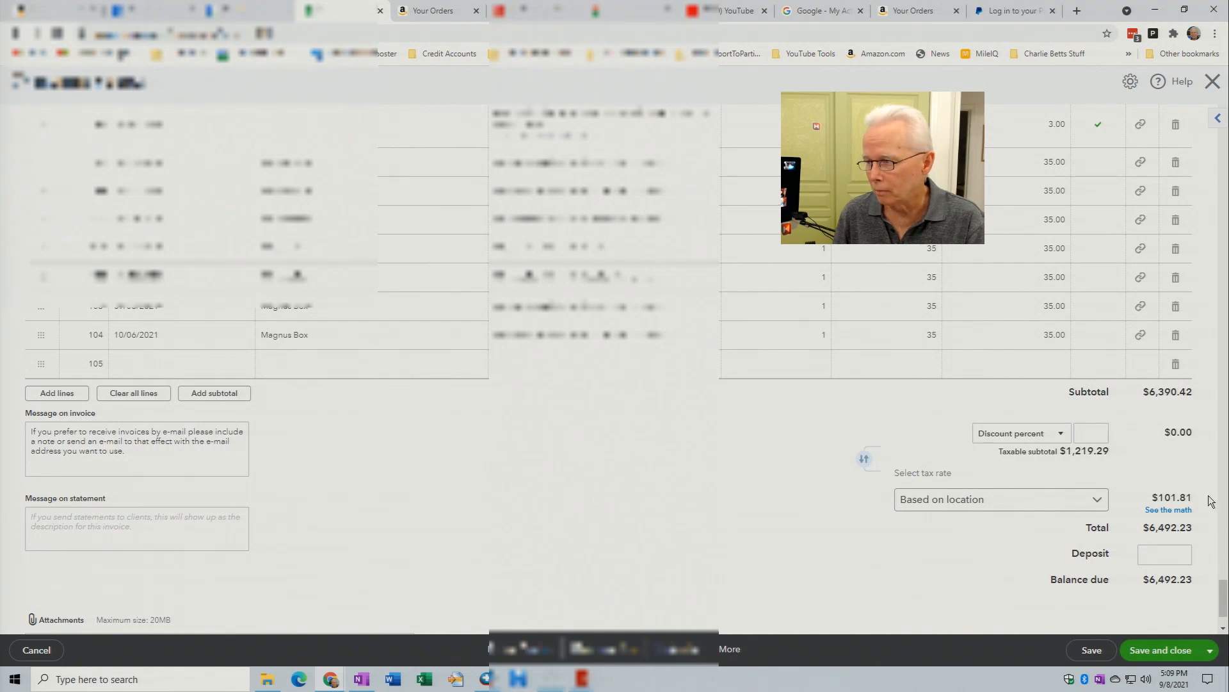
{"action": "scroll", "scroll_direction": "down", "scroll_amount": 3}
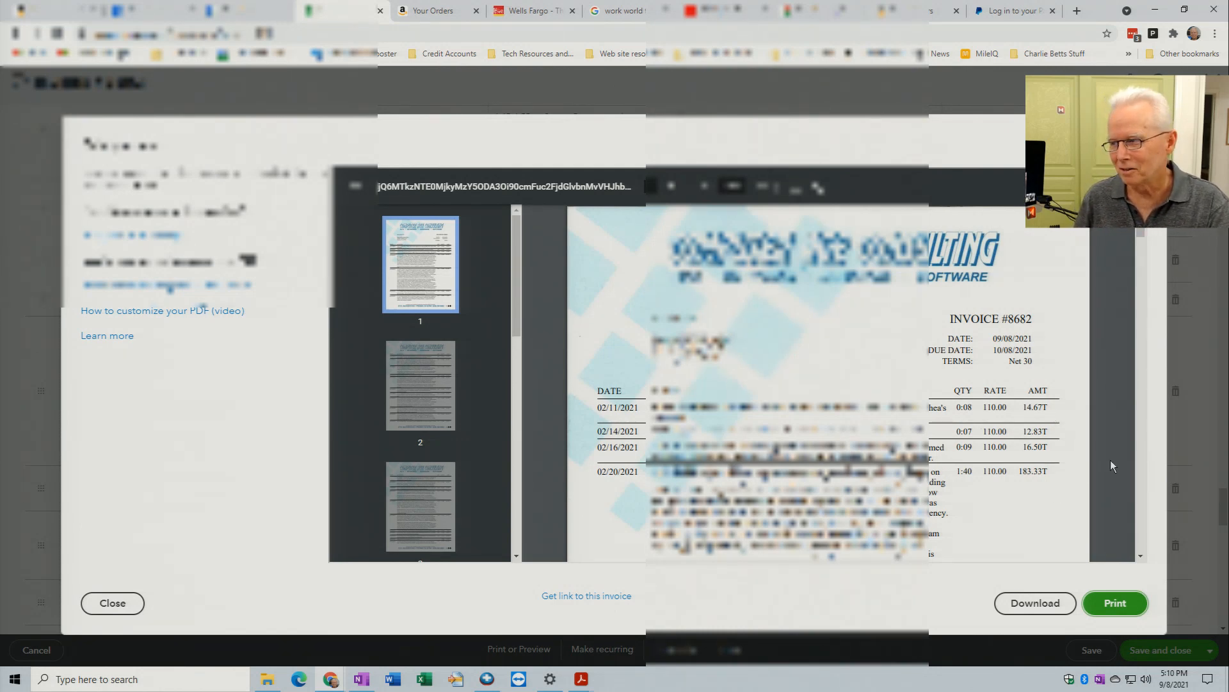
{"action": "scroll", "scroll_direction": "down", "scroll_amount": 3}
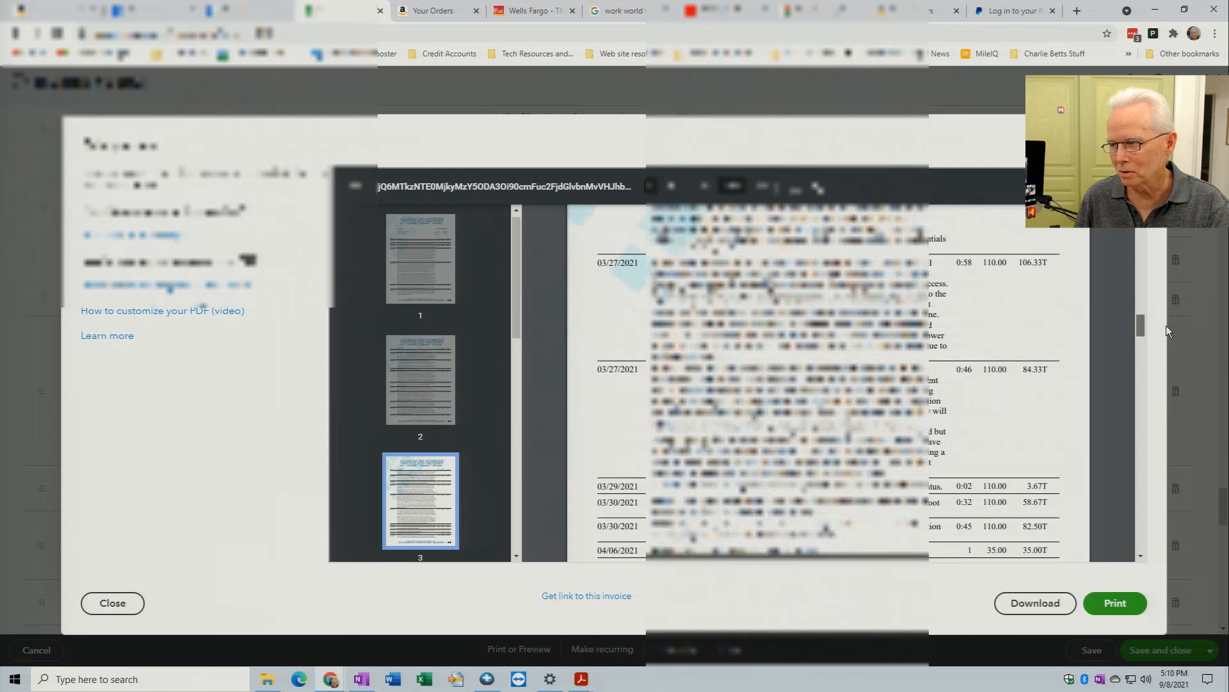
{"action": "scroll", "scroll_direction": "down", "scroll_amount": 3}
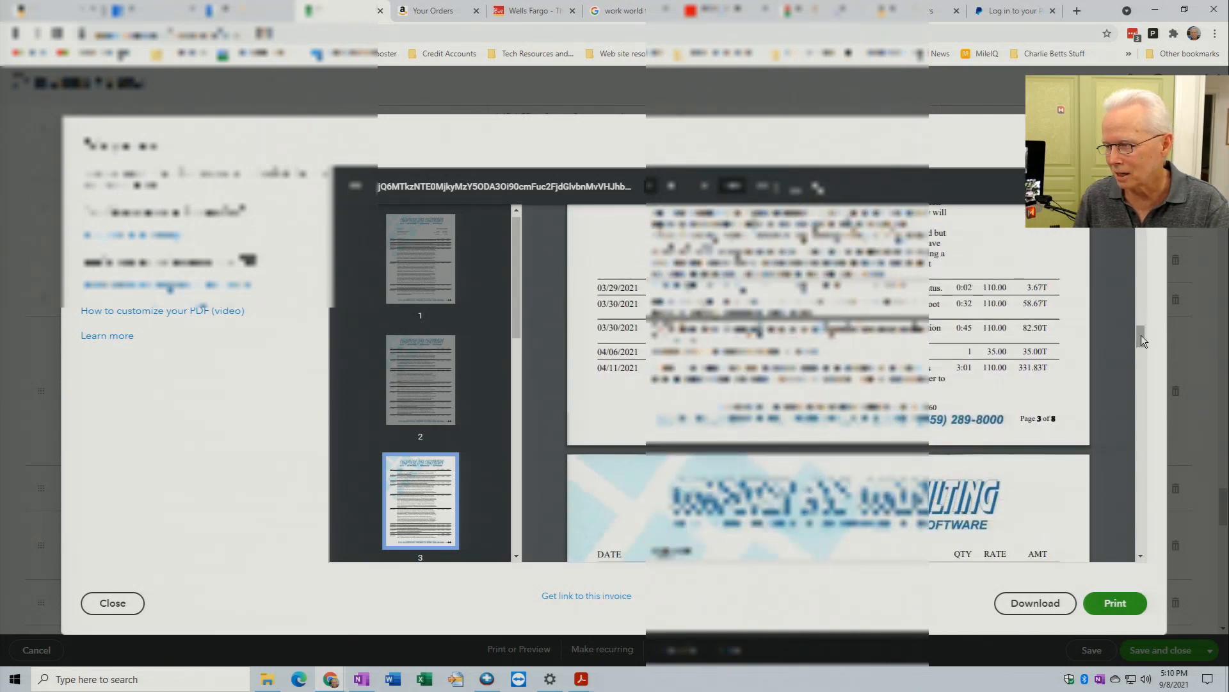
{"action": "scroll", "scroll_direction": "down", "scroll_amount": 3}
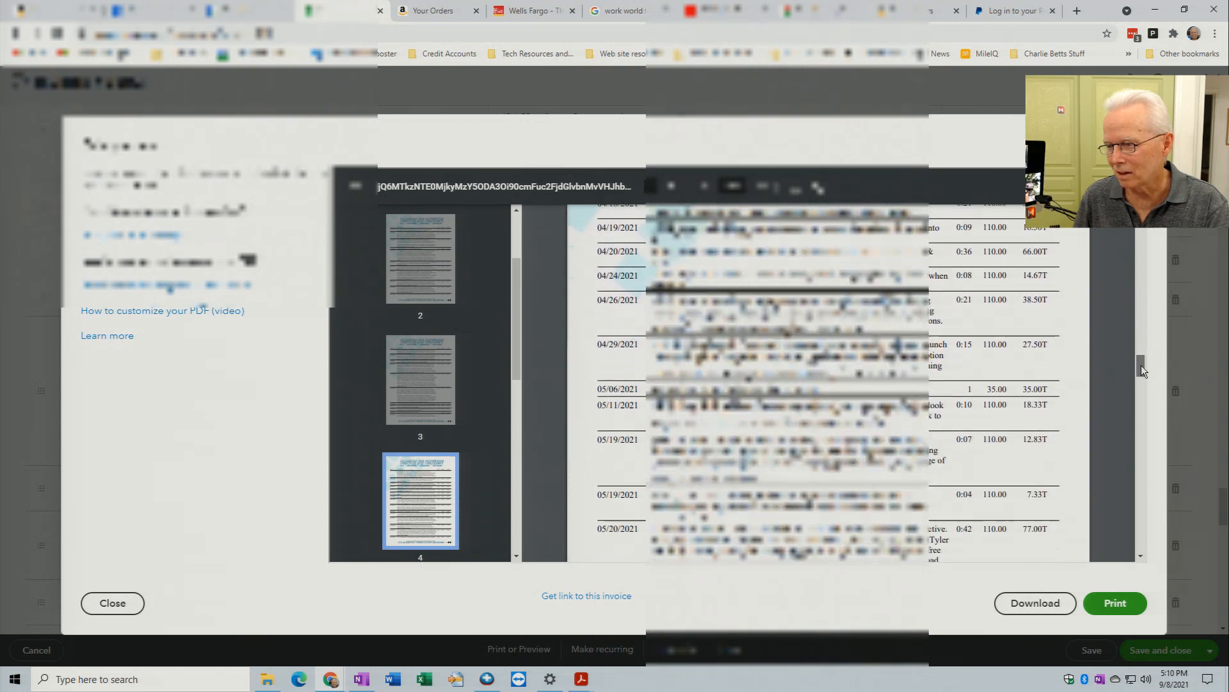
{"action": "scroll", "scroll_direction": "down", "scroll_amount": 3}
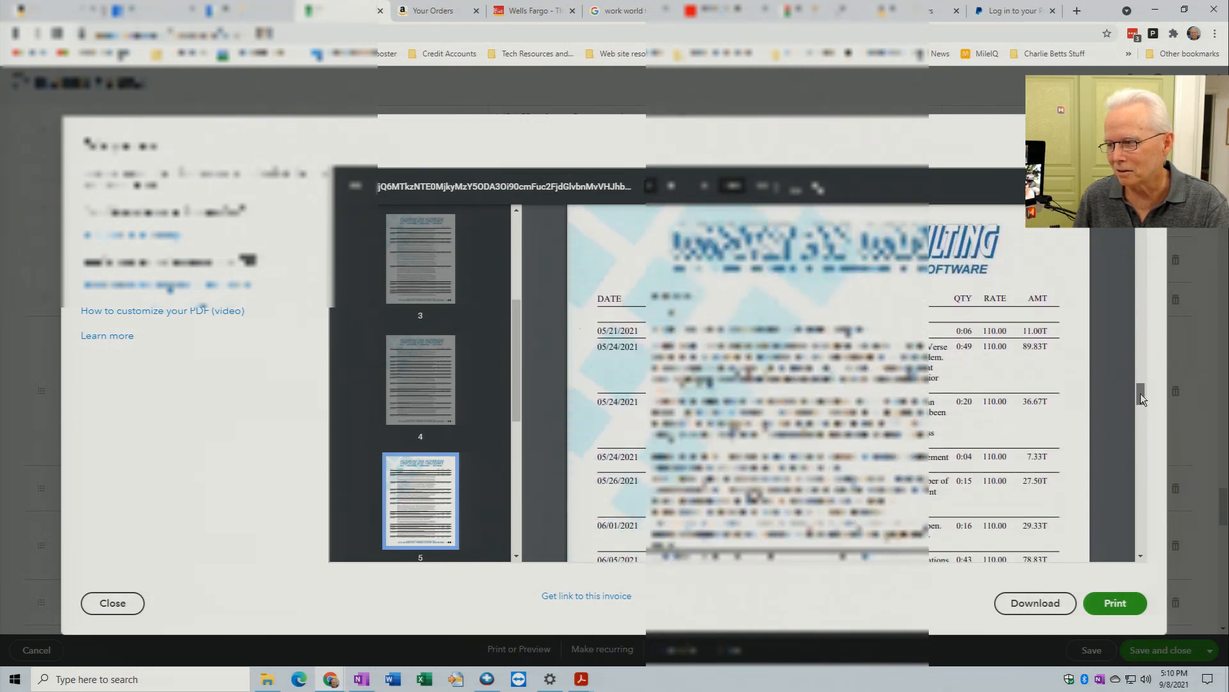
{"action": "scroll", "scroll_direction": "down", "scroll_amount": 3}
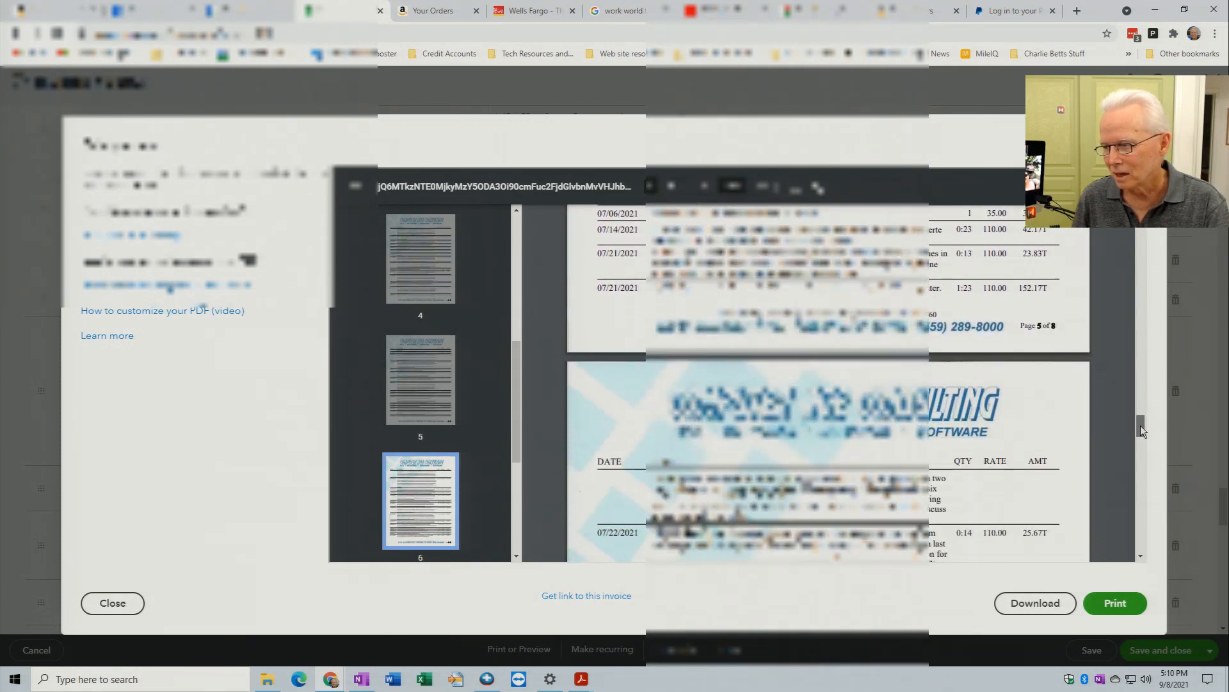
{"action": "scroll", "scroll_direction": "down", "scroll_amount": 3}
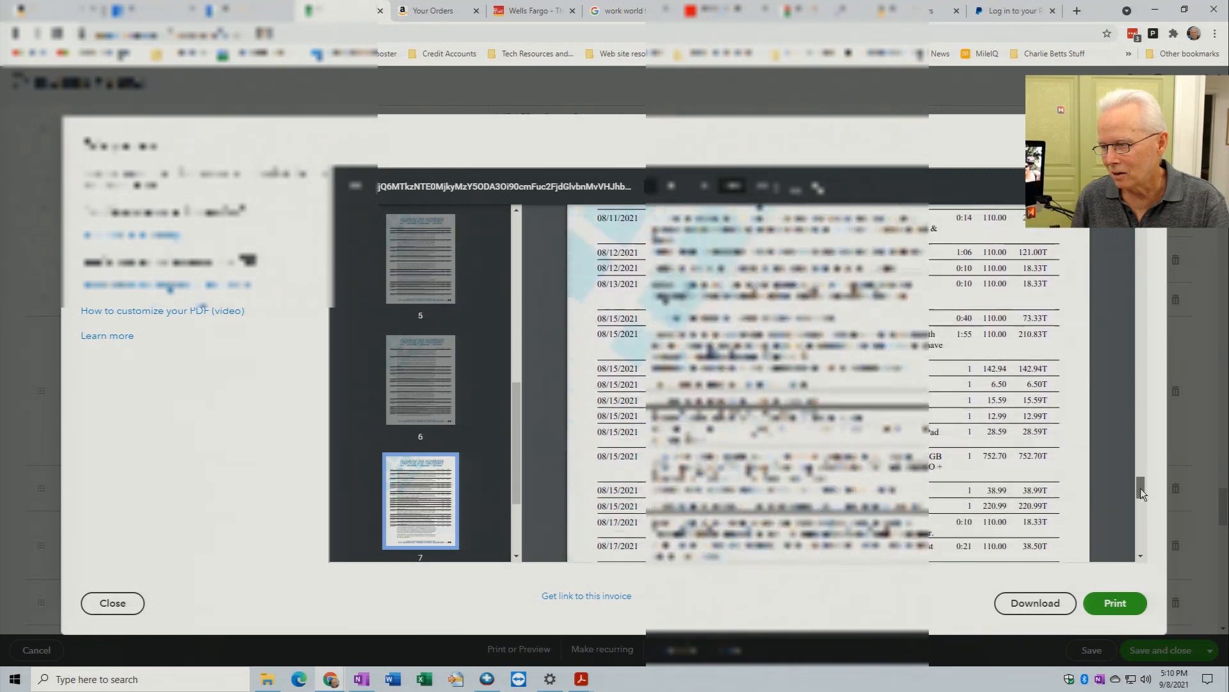
{"action": "scroll", "scroll_direction": "down", "scroll_amount": 3}
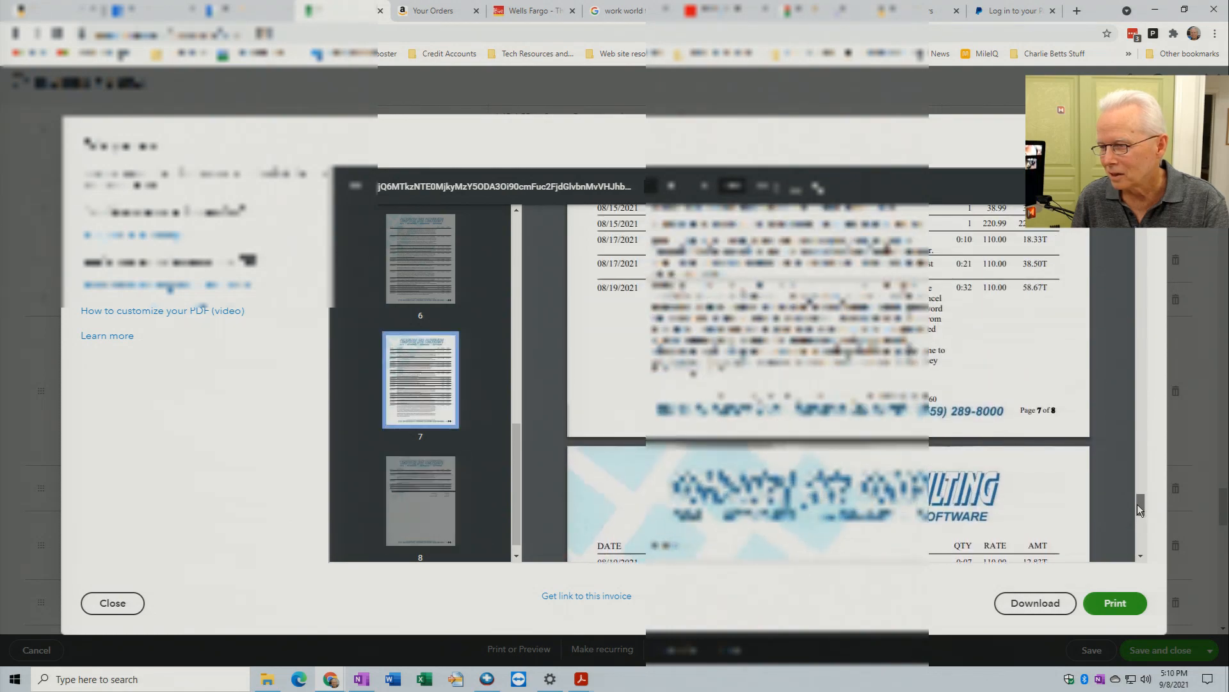
{"action": "scroll", "scroll_direction": "down", "scroll_amount": 3}
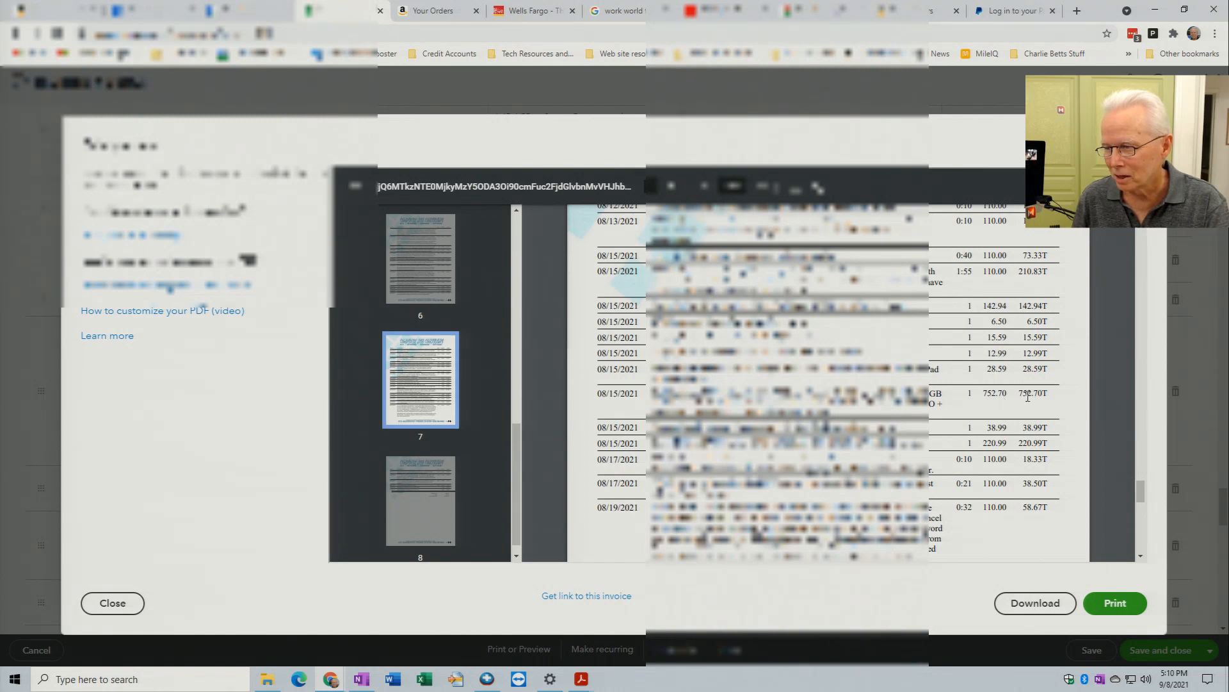
{"action": "mouse_move", "coordinate": [1026, 414]}
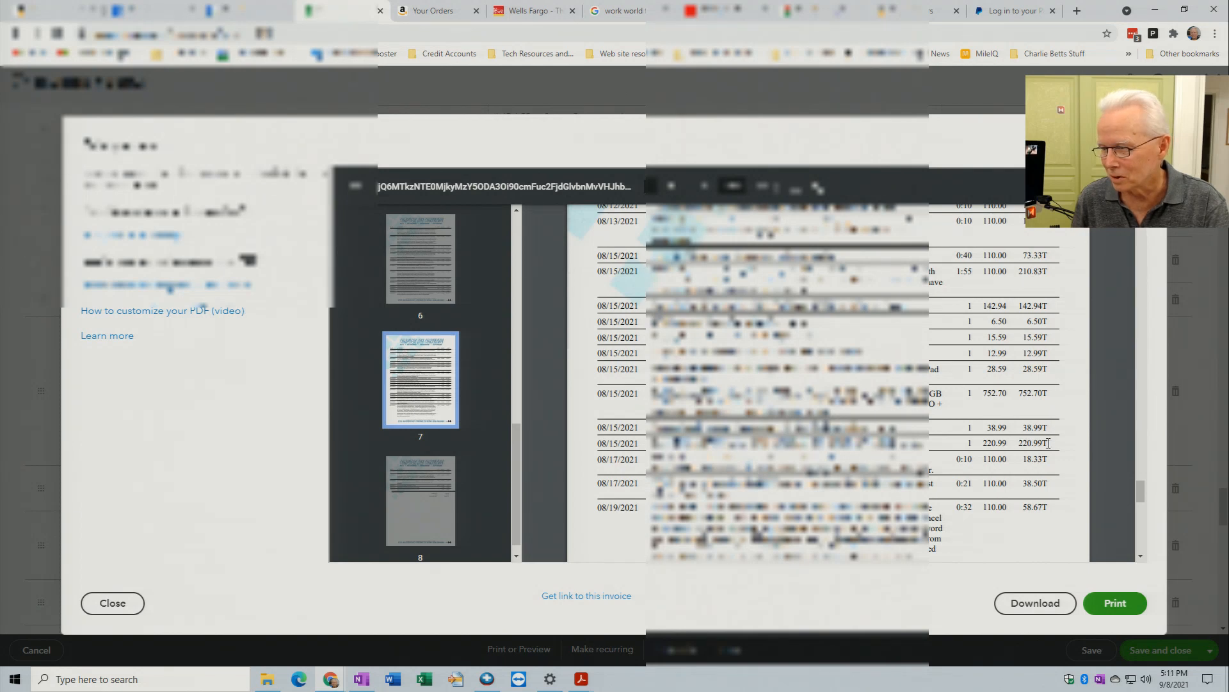
{"action": "mouse_move", "coordinate": [1045, 447]}
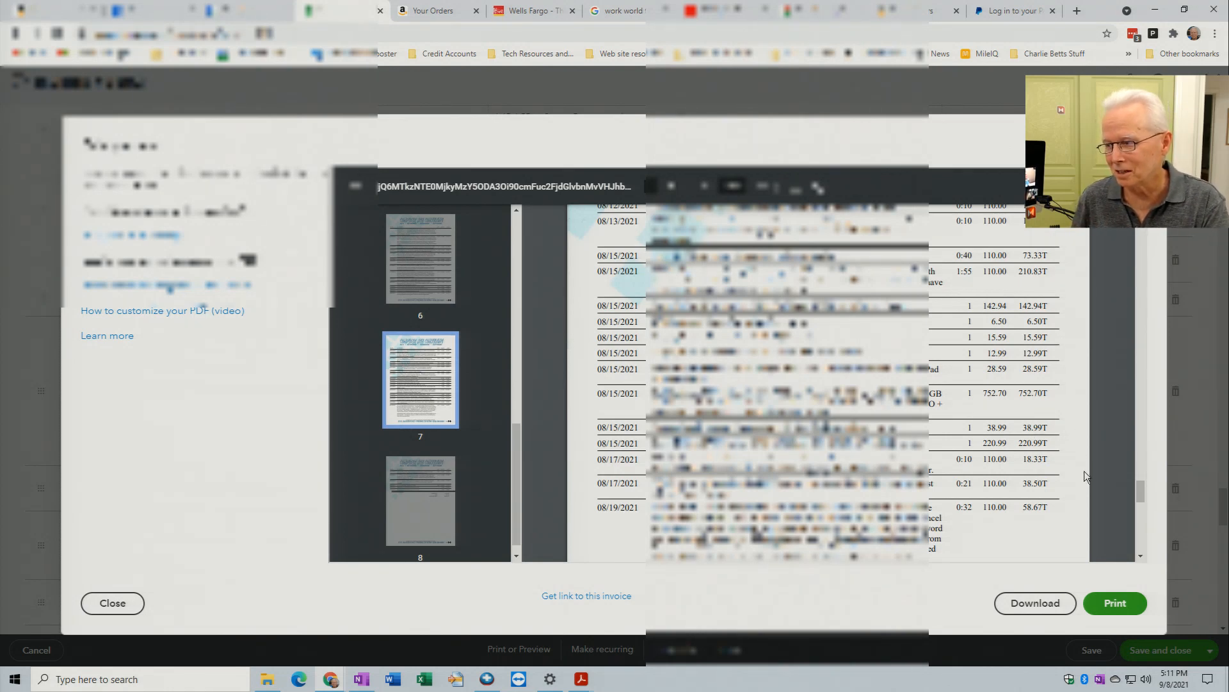
{"action": "scroll", "scroll_direction": "down", "scroll_amount": 3}
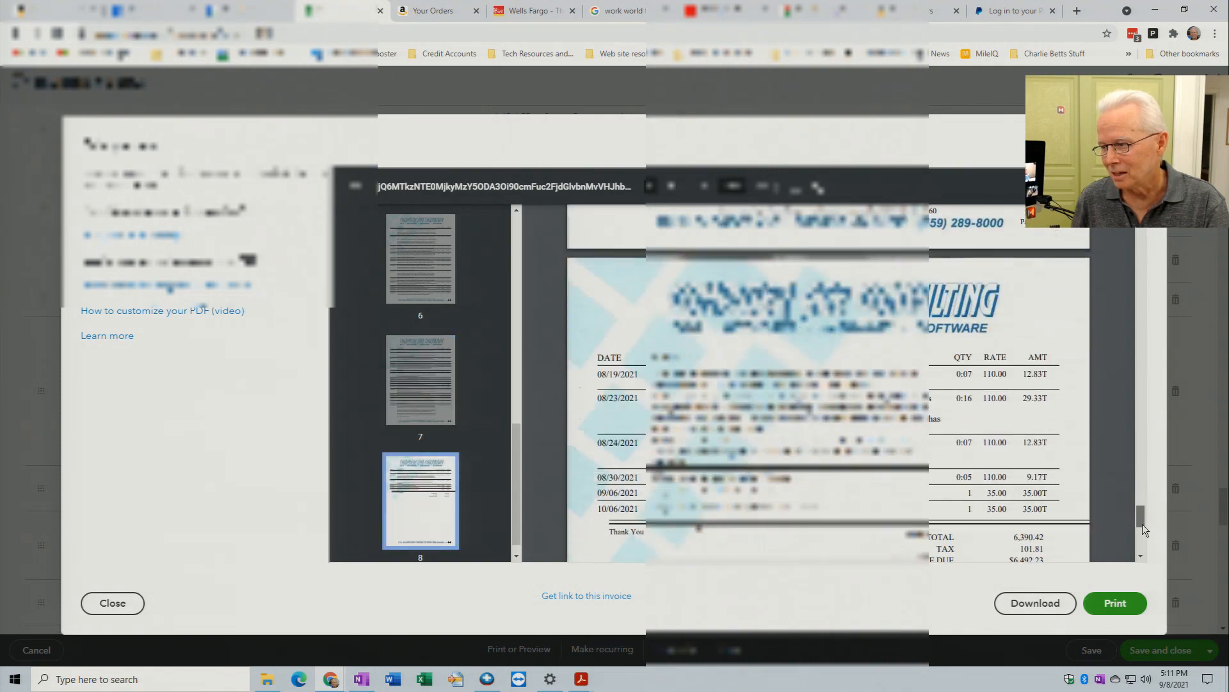
{"action": "scroll", "scroll_direction": "down", "scroll_amount": 3}
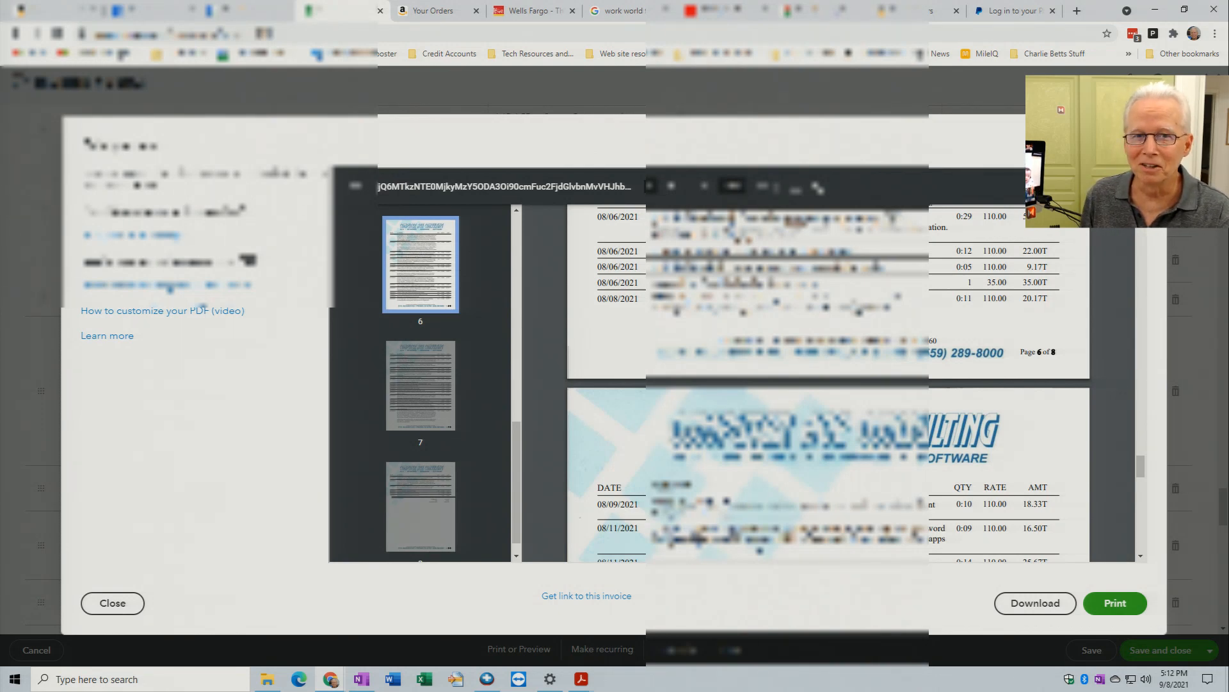
Step: Bring up 'Let's calculate your tax rate' and review the Tax Categories and Totals
{"action": "left_click", "coordinate": [113, 603]}
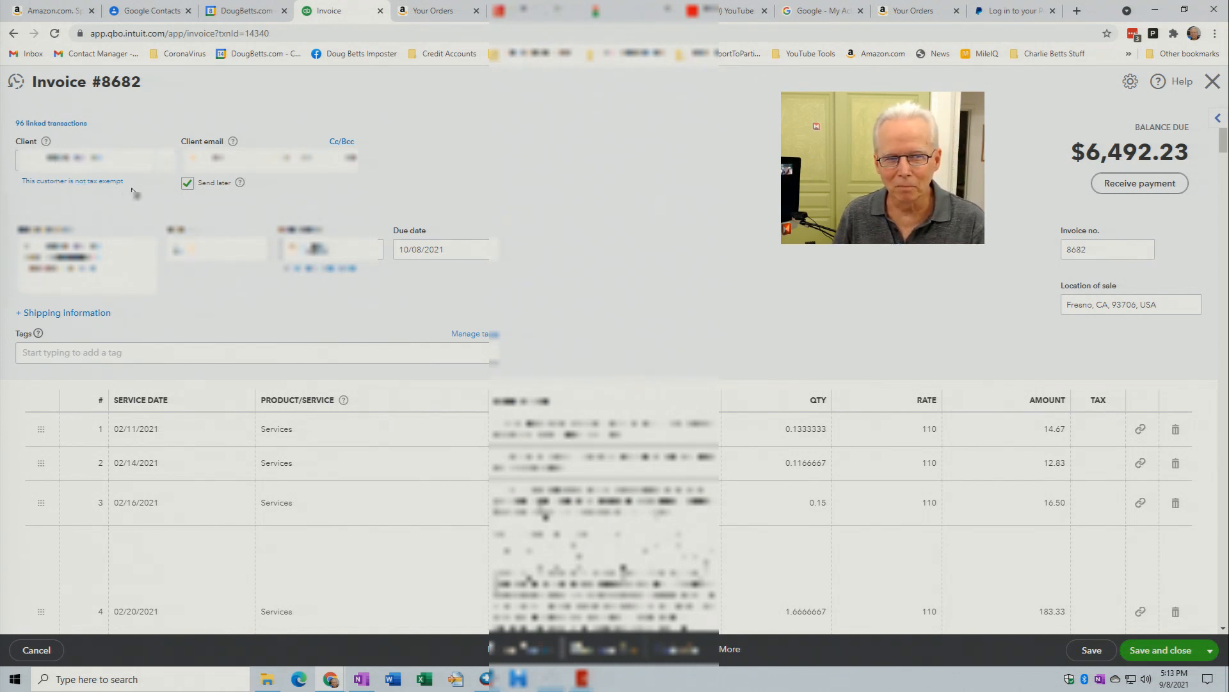
{"action": "mouse_move", "coordinate": [319, 187]}
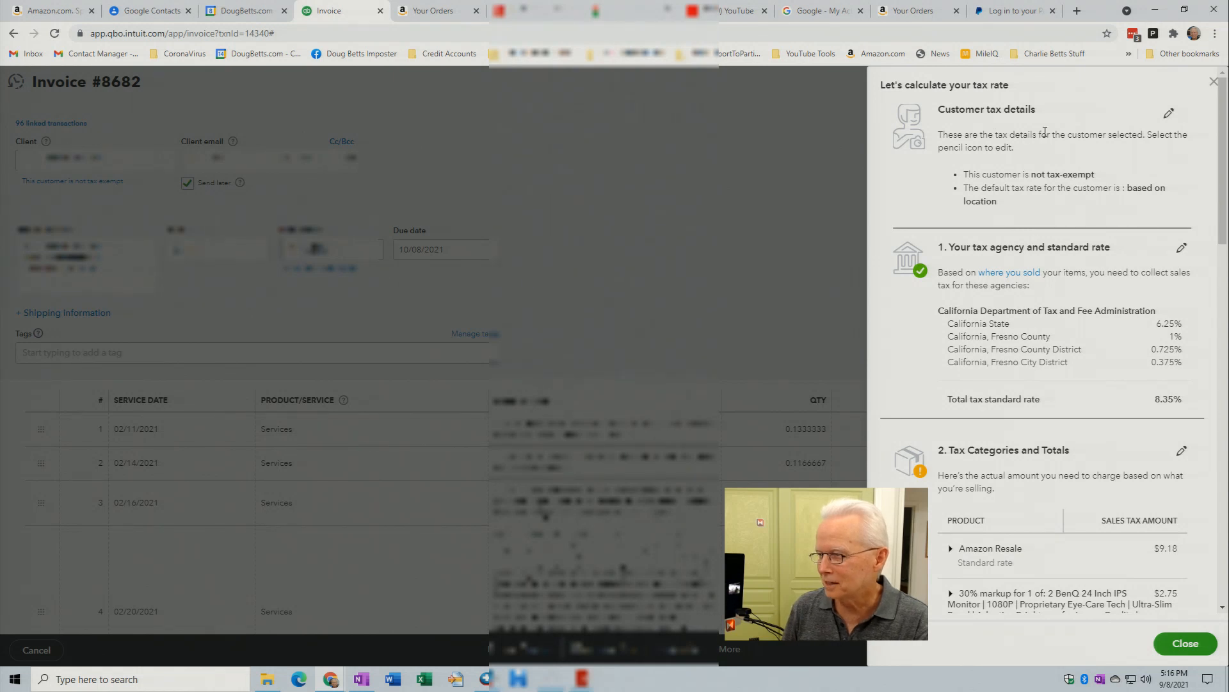
{"action": "mouse_move", "coordinate": [1075, 187]}
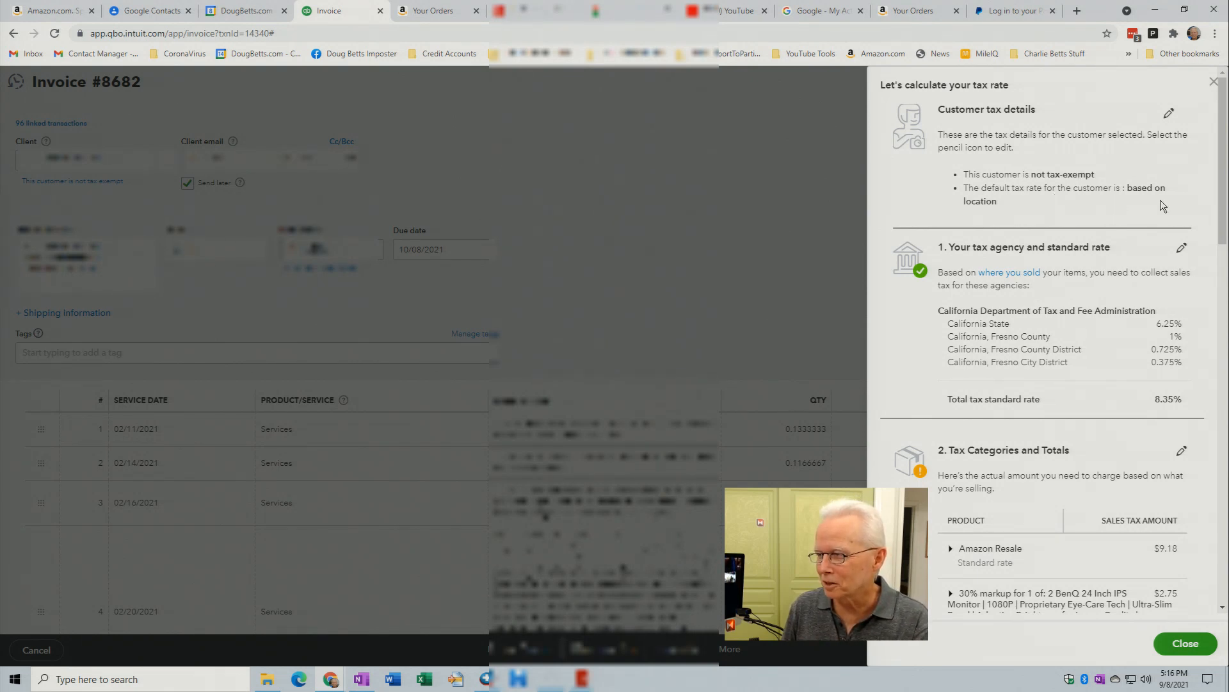
{"action": "mouse_move", "coordinate": [1044, 223]}
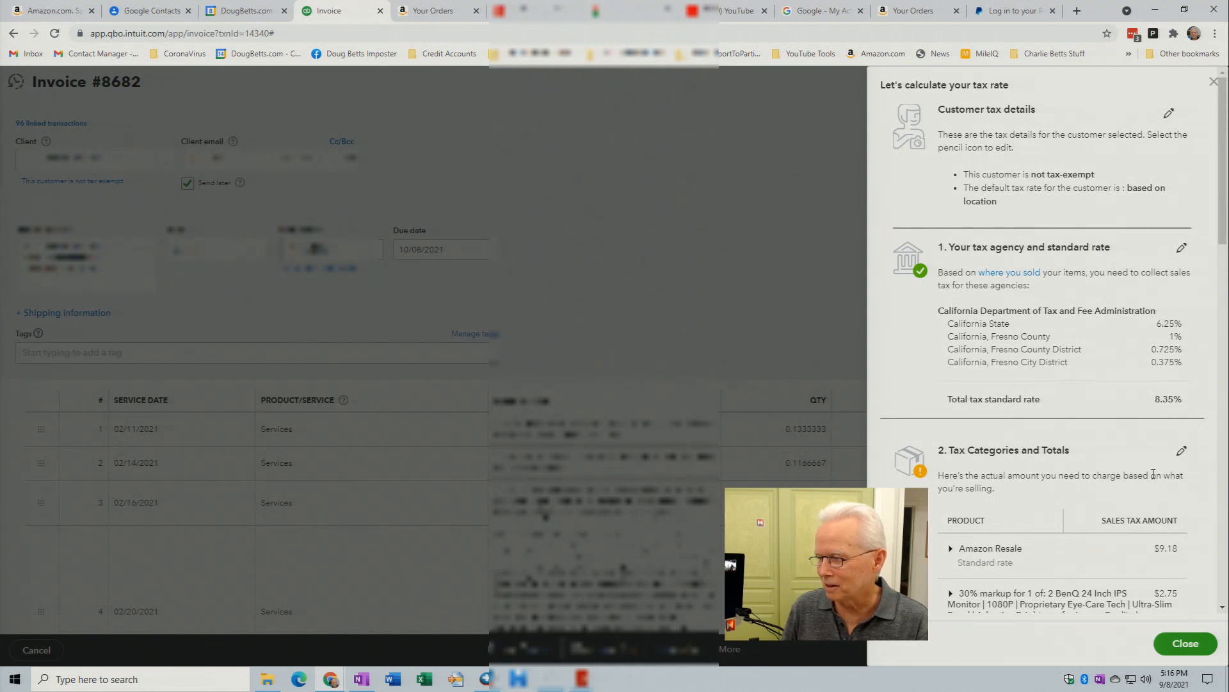
{"action": "scroll", "scroll_direction": "down", "scroll_amount": 3}
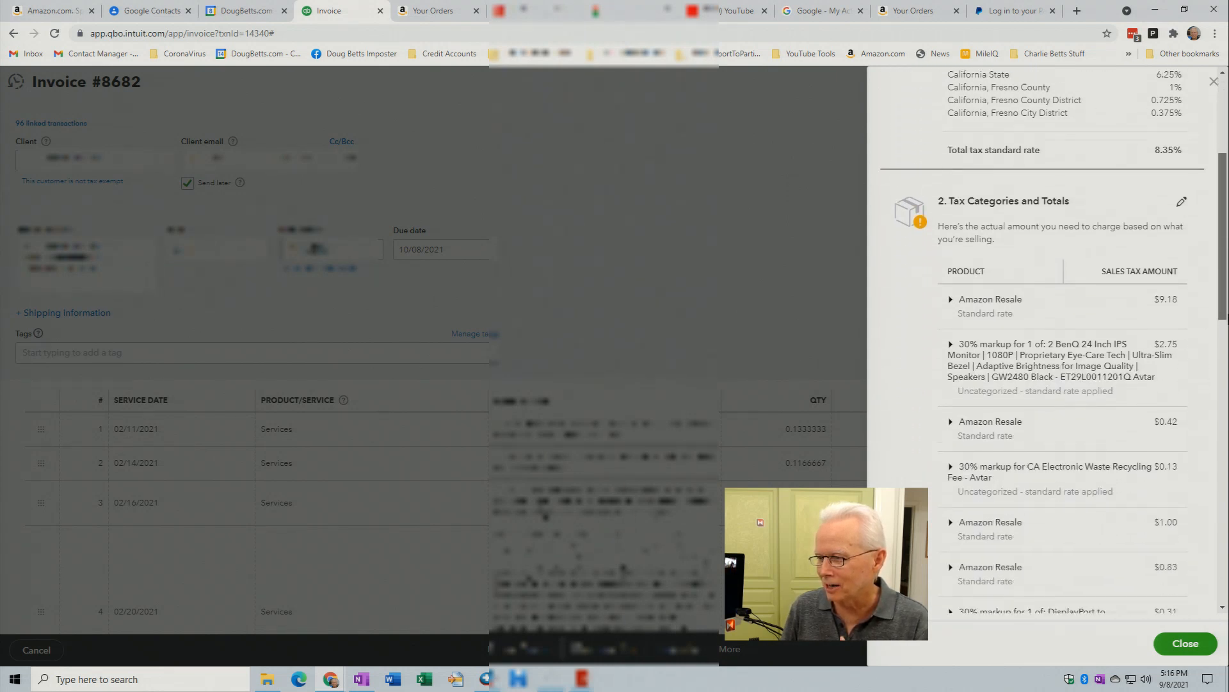
{"action": "scroll", "scroll_direction": "down", "scroll_amount": 3}
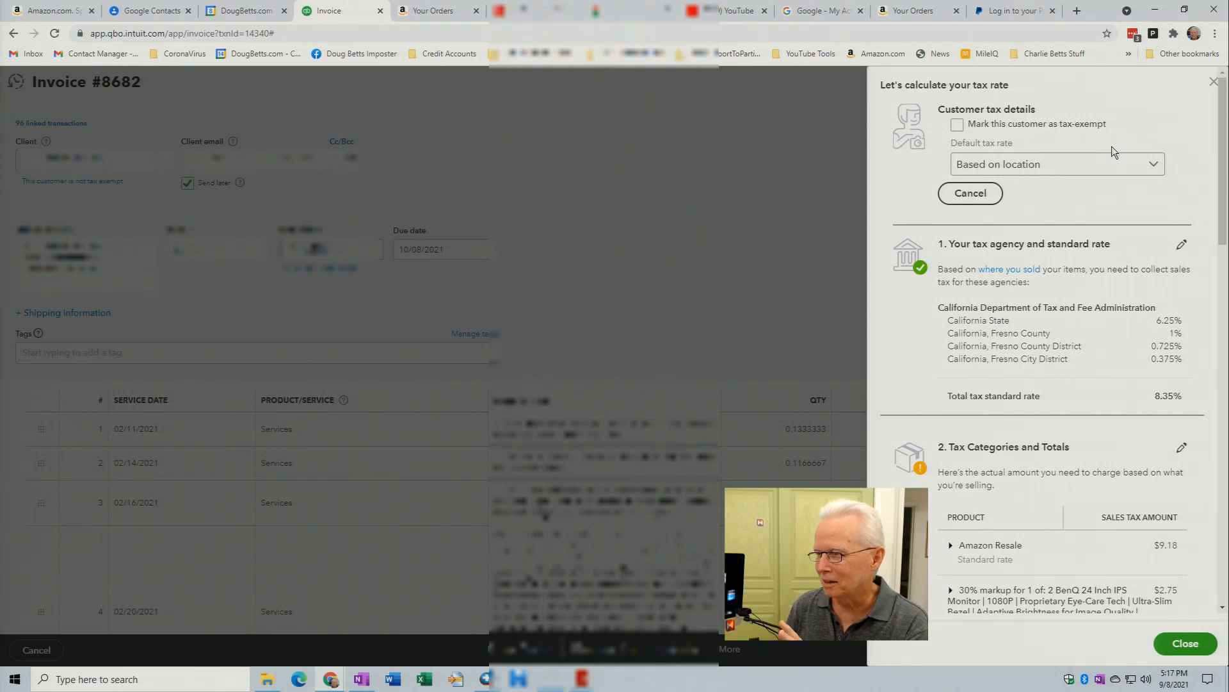
{"action": "mouse_move", "coordinate": [1033, 138]}
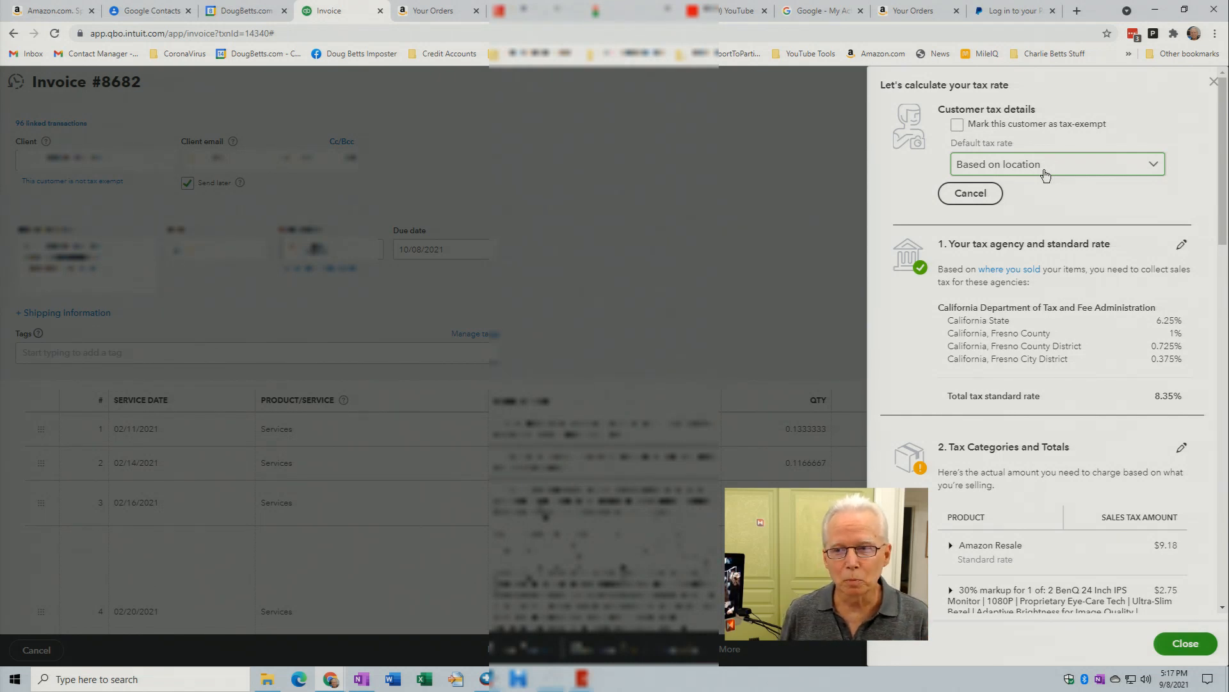
{"action": "mouse_move", "coordinate": [829, 170]}
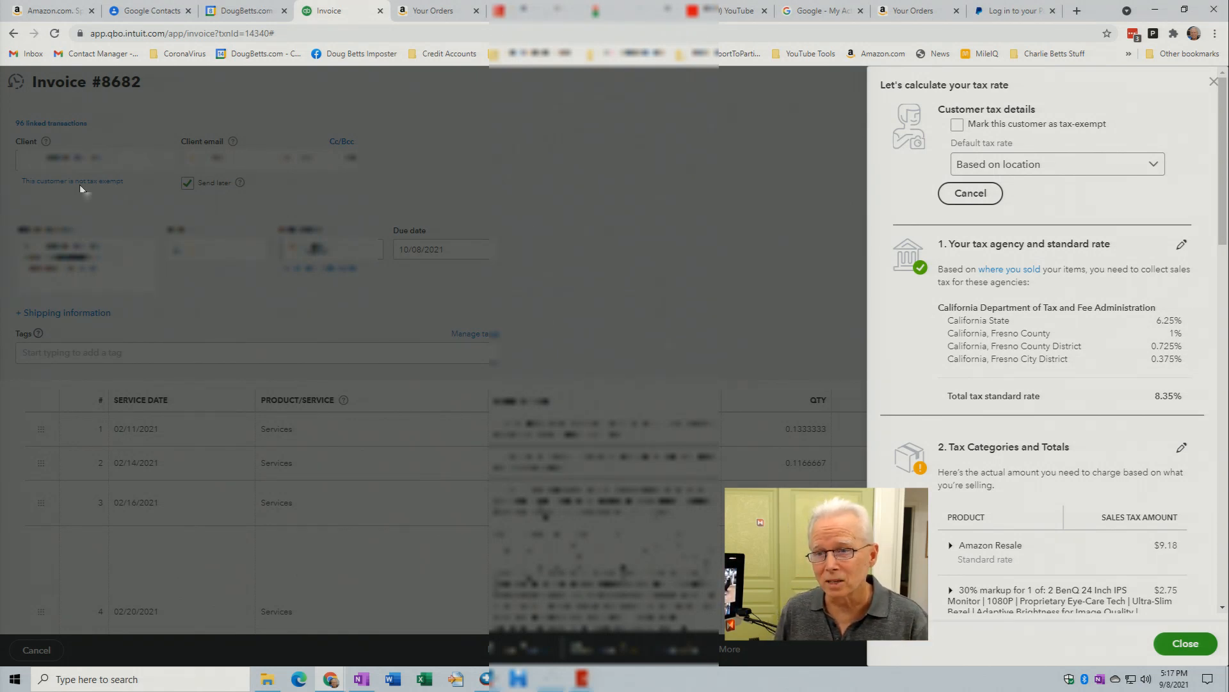
{"action": "mouse_move", "coordinate": [1086, 163]}
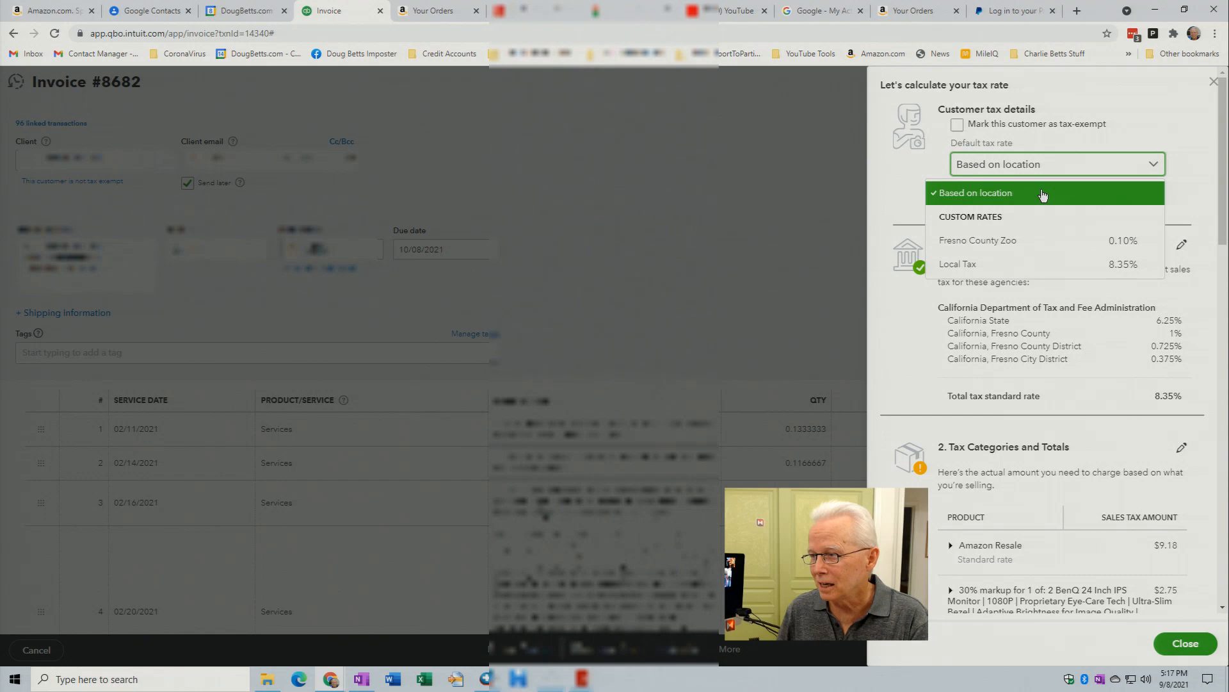
{"action": "mouse_move", "coordinate": [980, 263]}
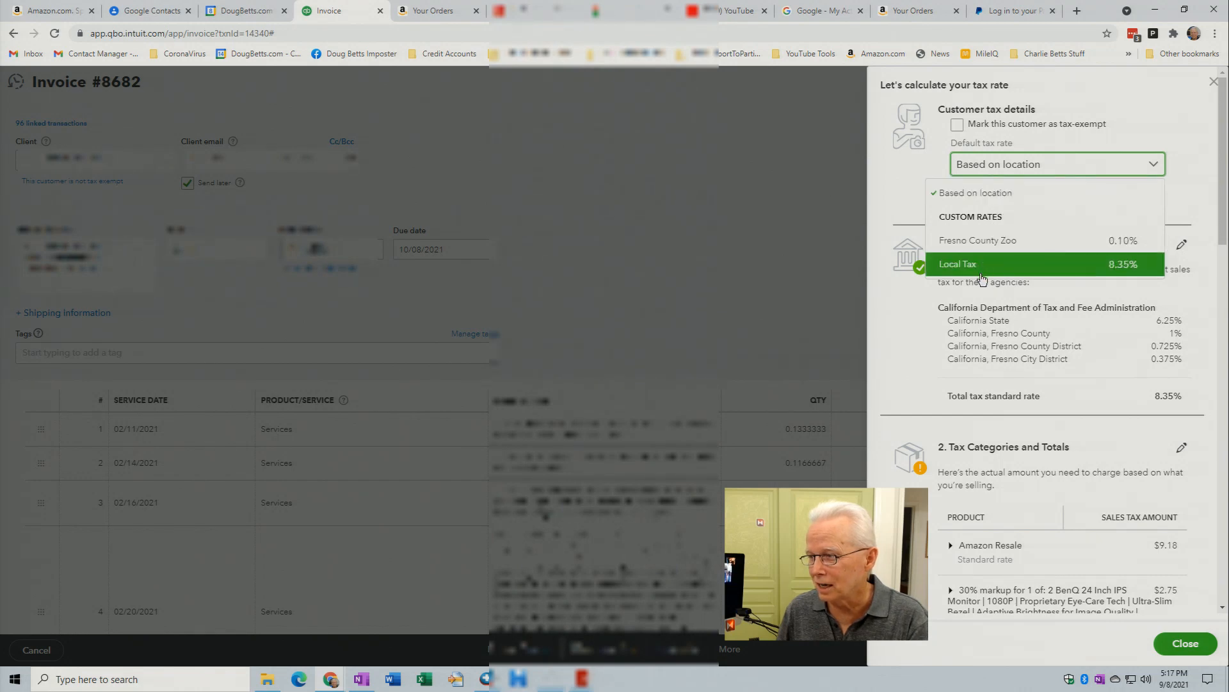
{"action": "mouse_move", "coordinate": [981, 274]}
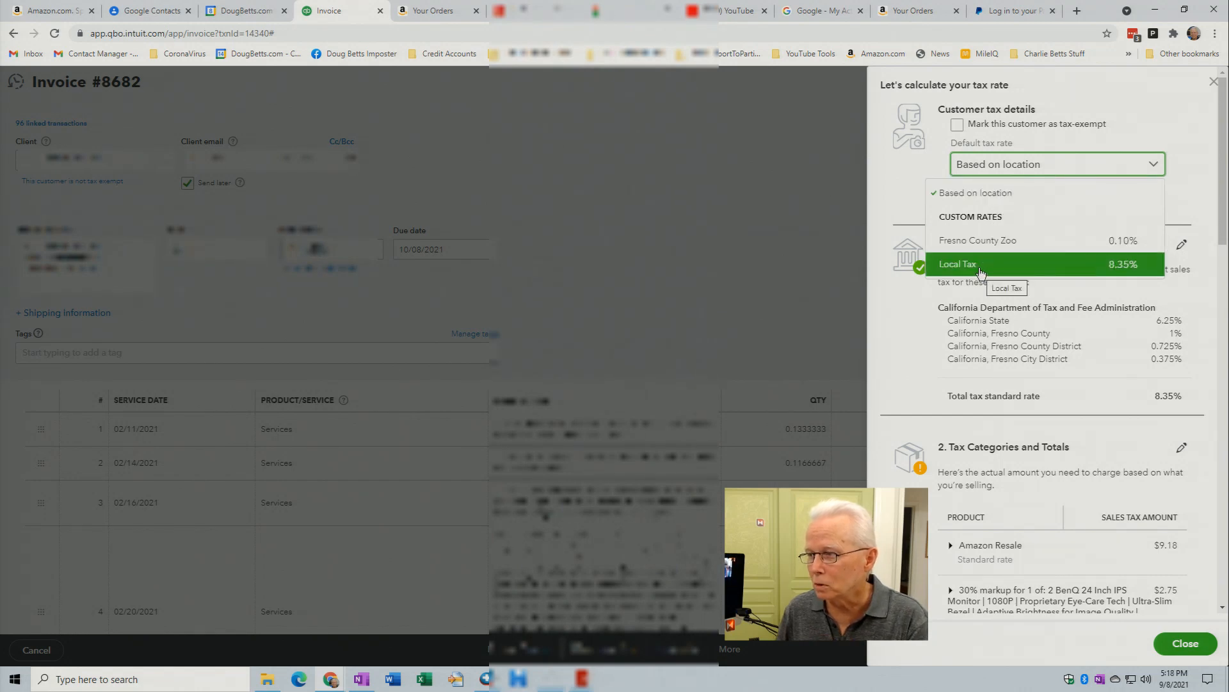
Step: Choose Local Tax (8.35%) as the customer's default tax rate
{"action": "left_click", "coordinate": [958, 264]}
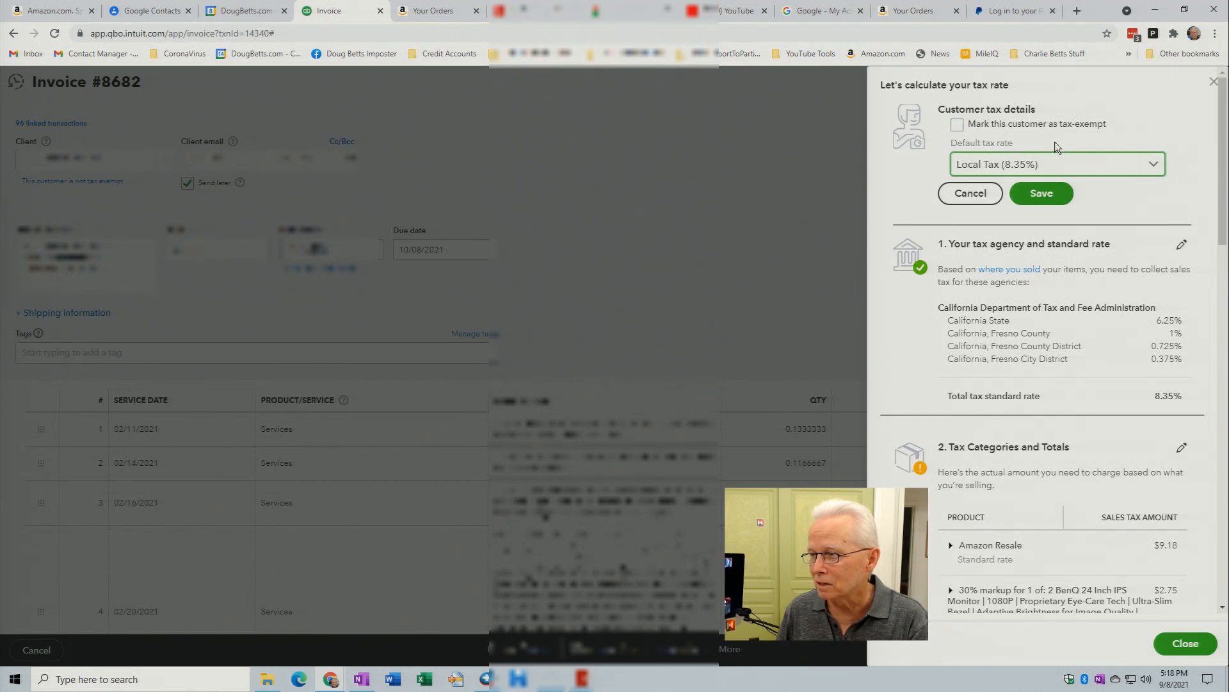
{"action": "mouse_move", "coordinate": [1024, 180]}
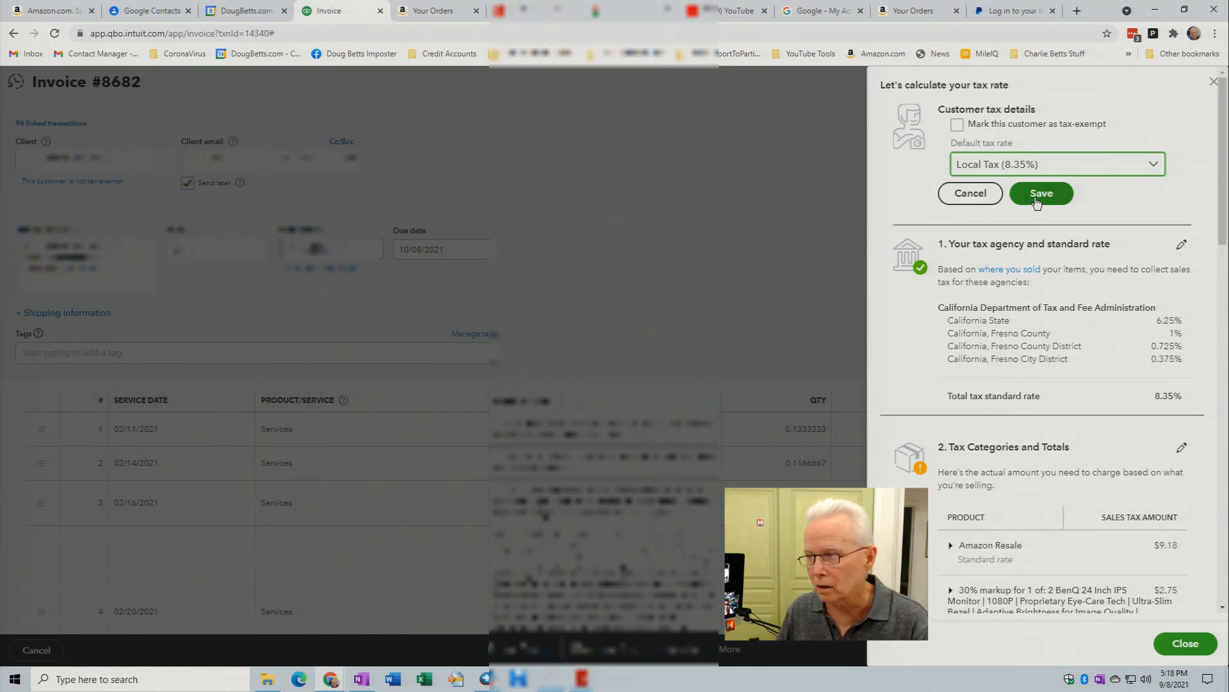
Step: Save Local Tax as the customer's default rate and close the tax rate details
{"action": "left_click", "coordinate": [1041, 193]}
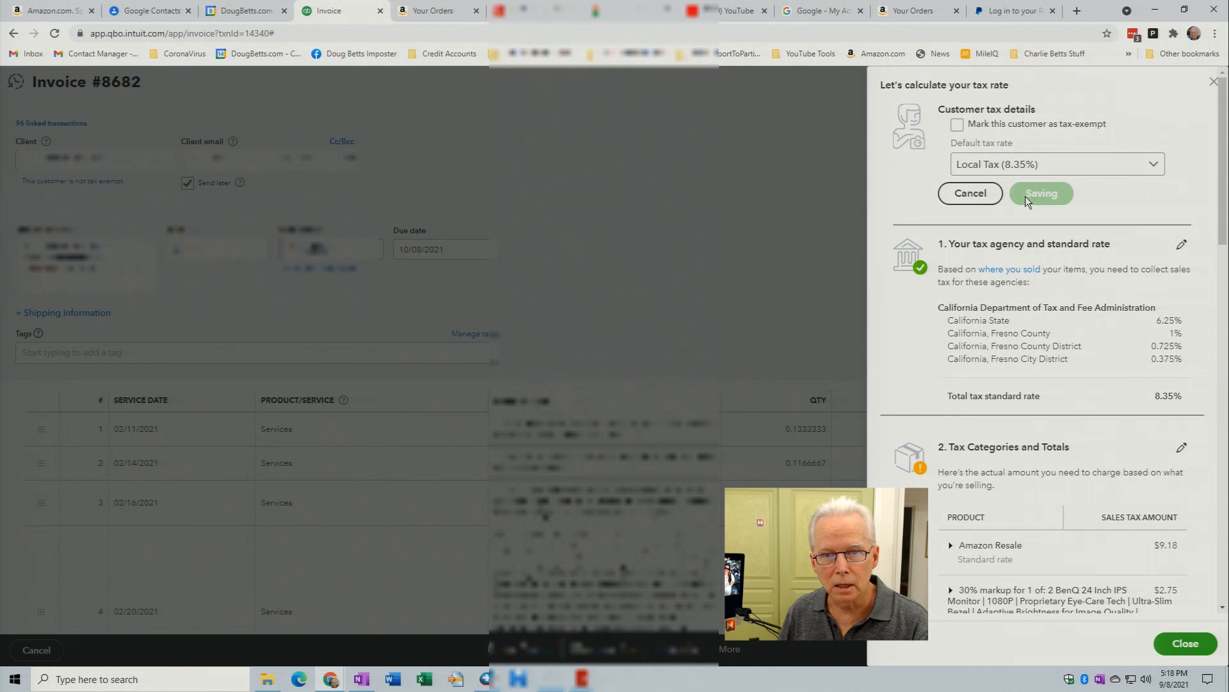
{"action": "left_click", "coordinate": [1040, 194]}
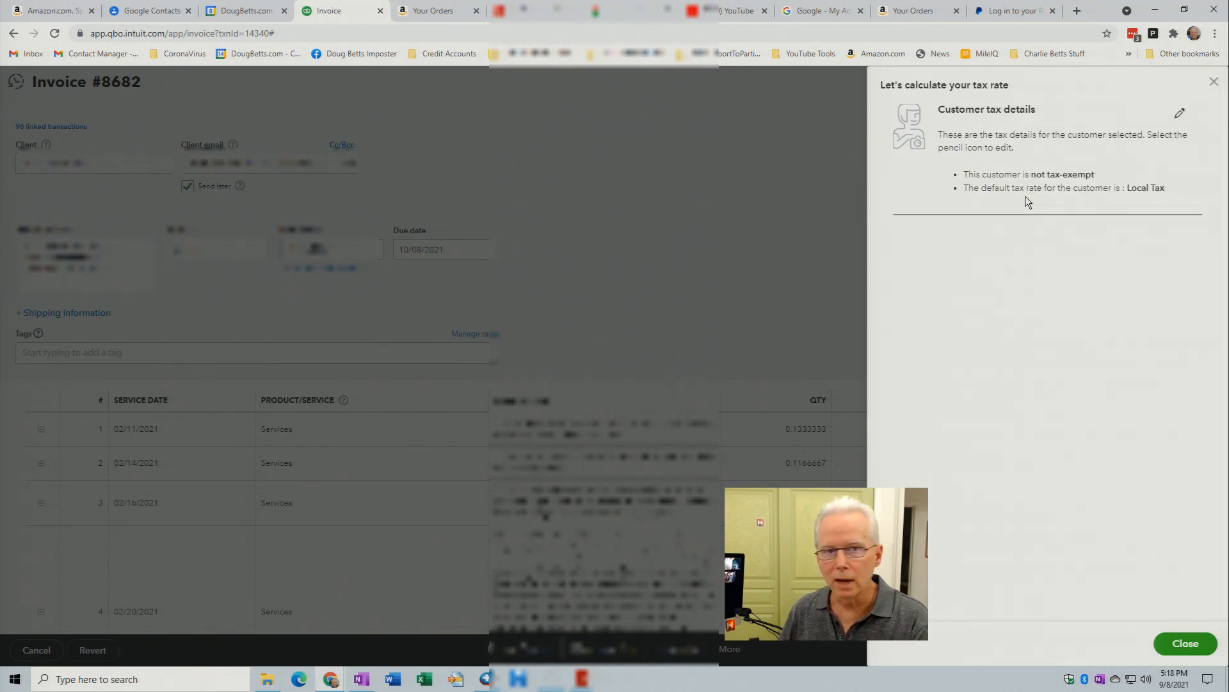
{"action": "mouse_move", "coordinate": [1078, 155]}
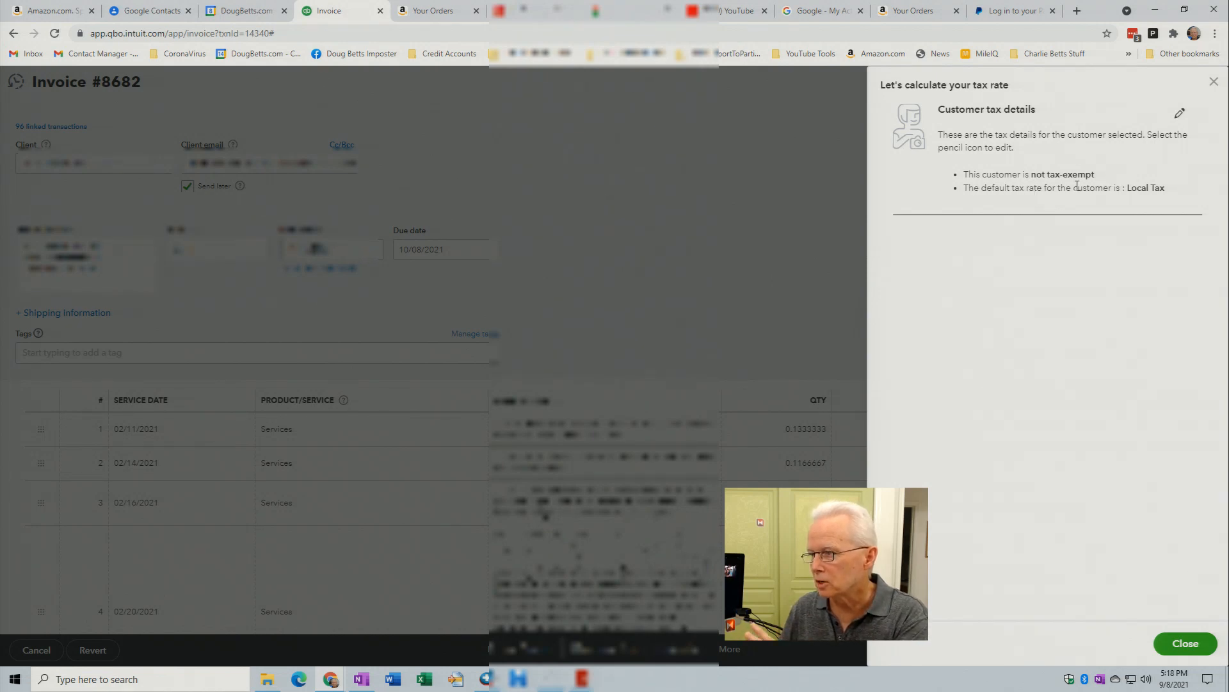
{"action": "mouse_move", "coordinate": [1131, 202]}
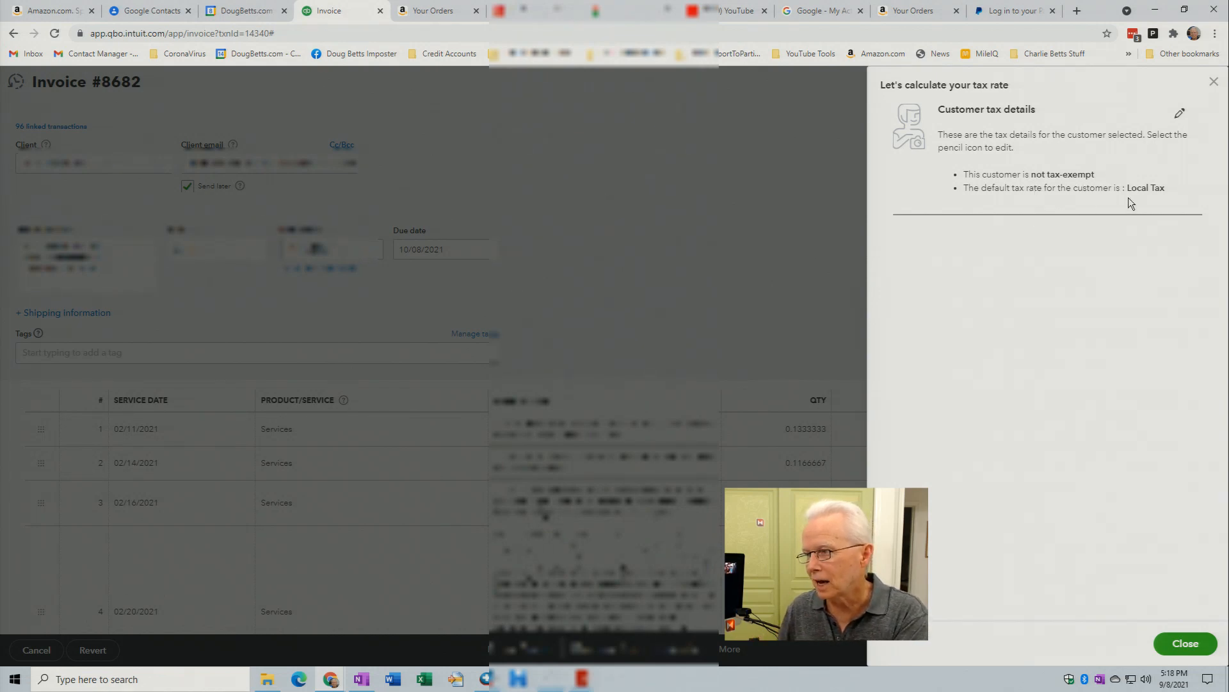
{"action": "mouse_move", "coordinate": [1141, 201]}
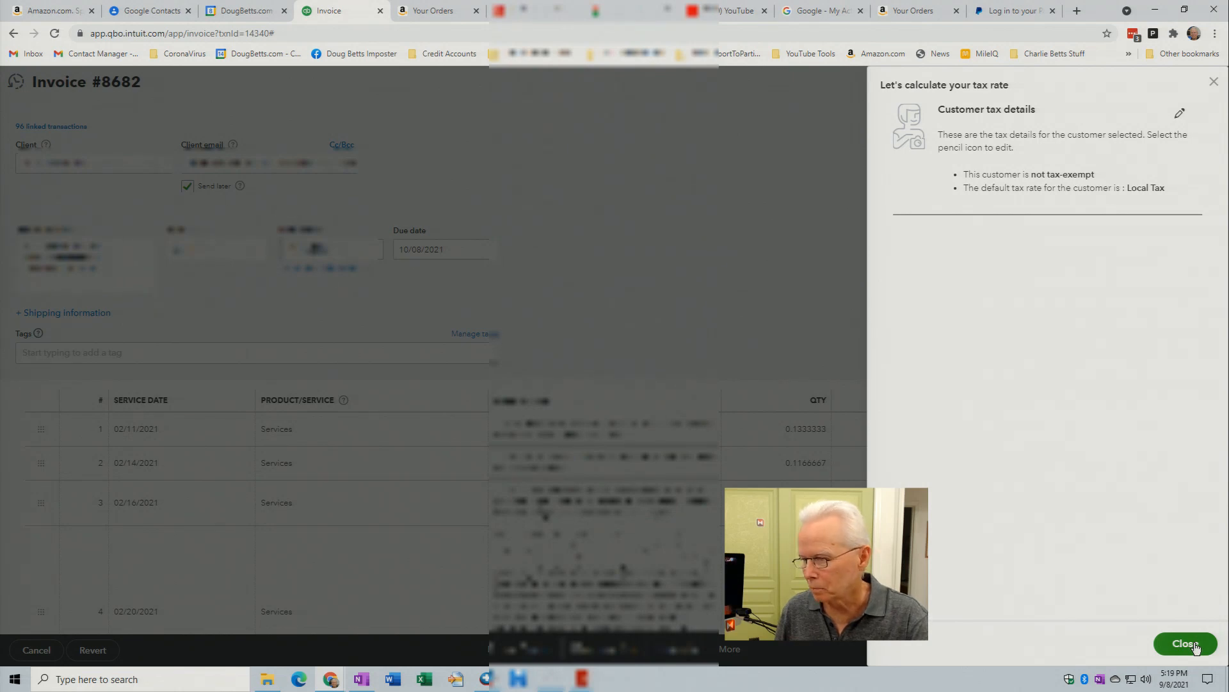
{"action": "left_click", "coordinate": [1186, 643]}
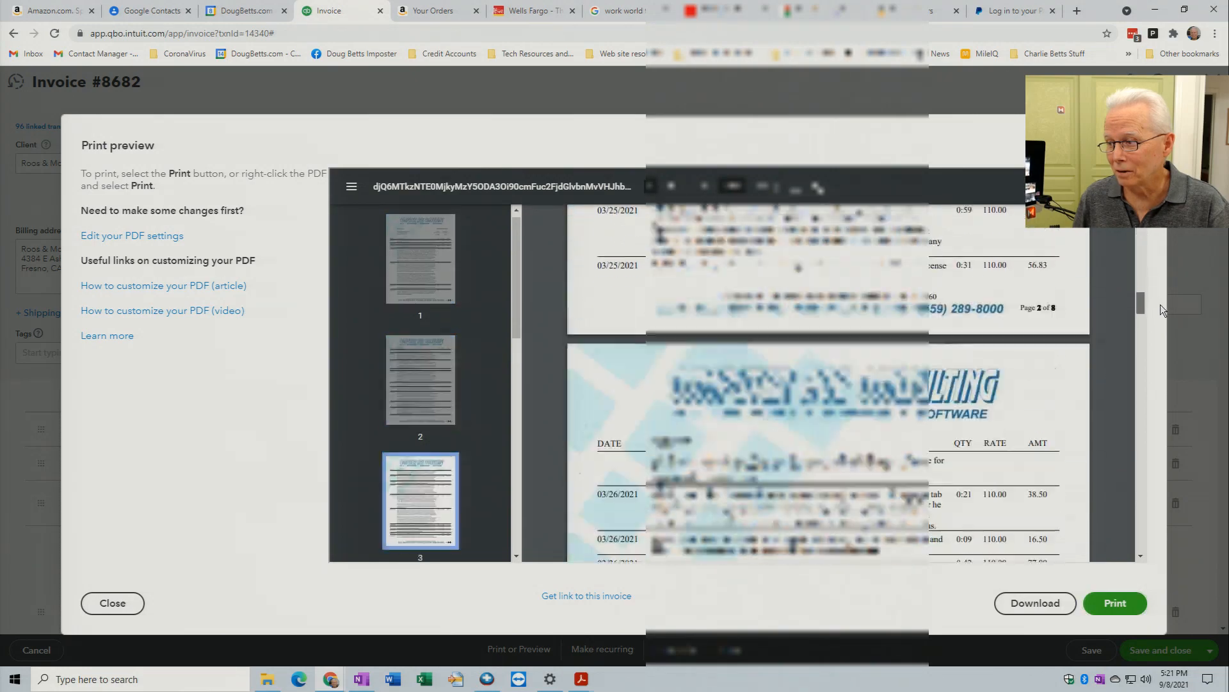
{"action": "scroll", "scroll_direction": "down", "scroll_amount": 3}
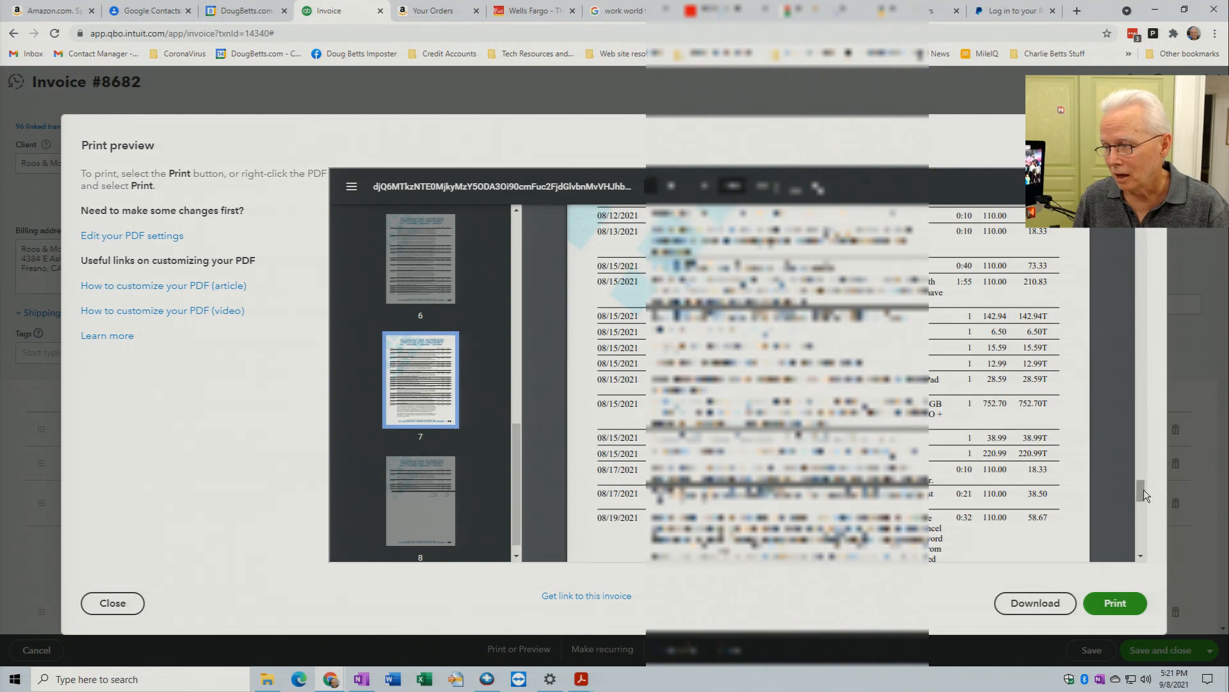
{"action": "scroll", "scroll_direction": "down", "scroll_amount": 3}
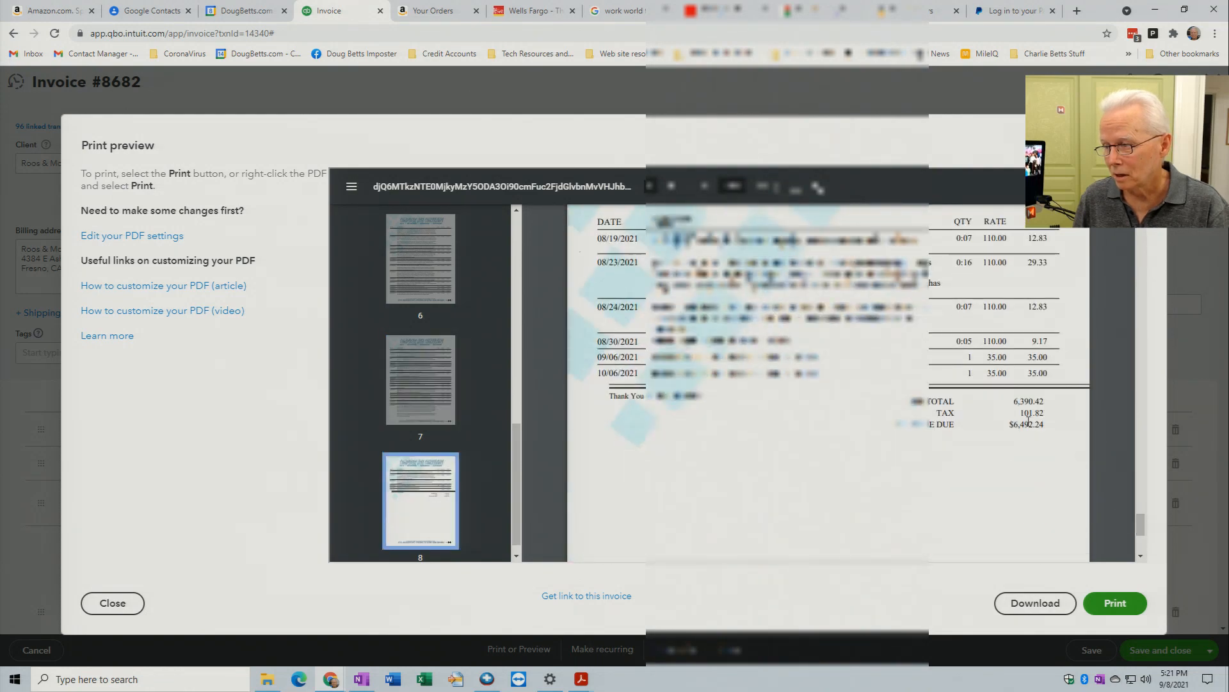